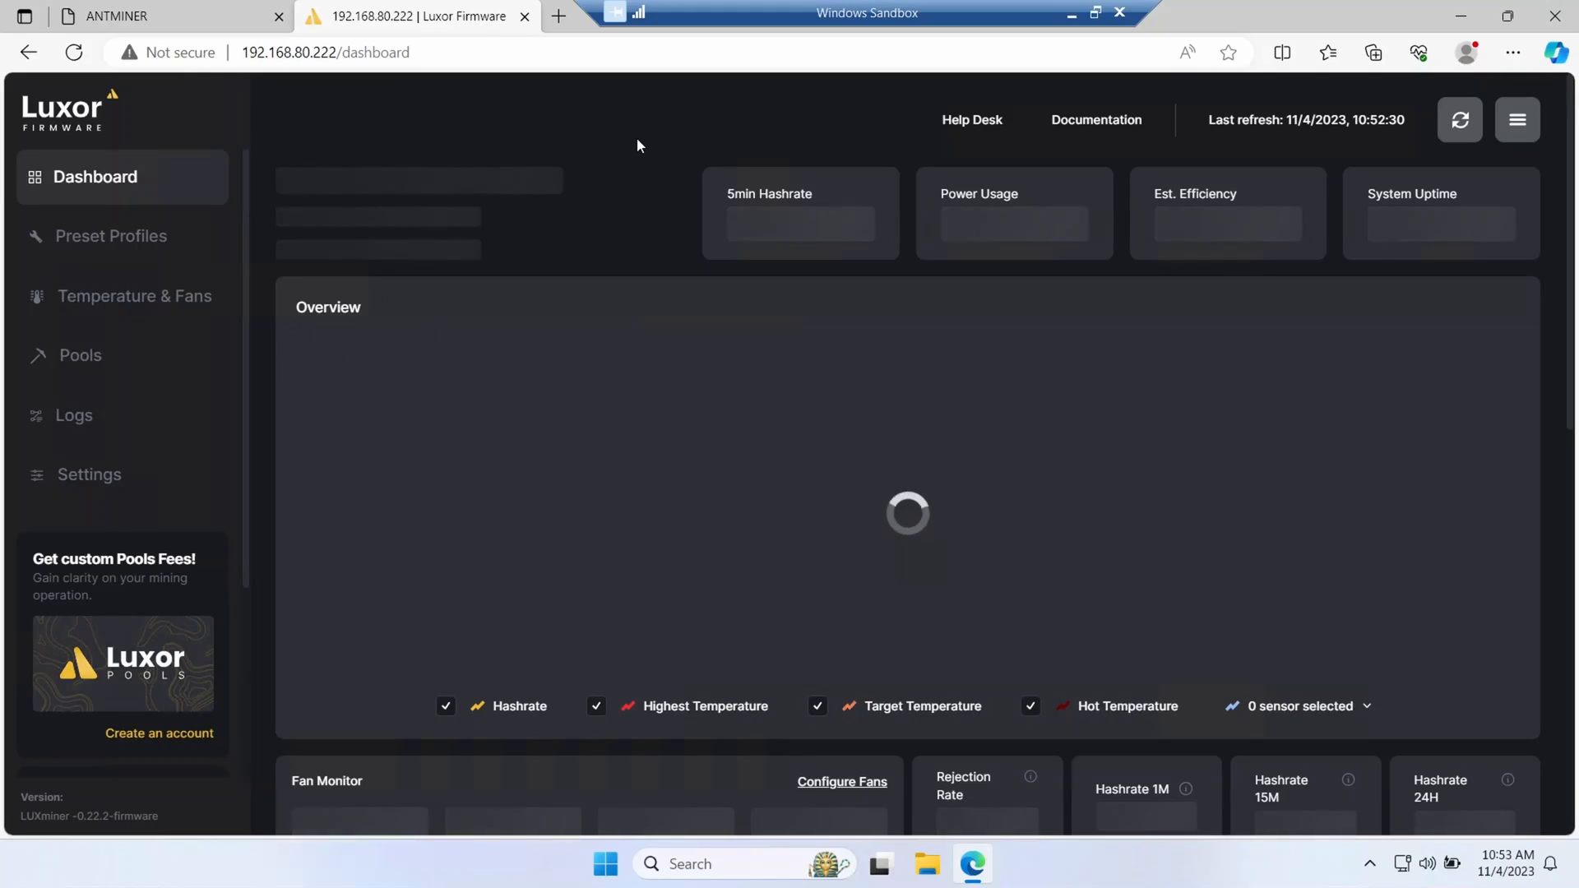
Step: View the Luxor settings page confirming firmware v-0.22.2, then head to the download center tab
scroll(down, 3)
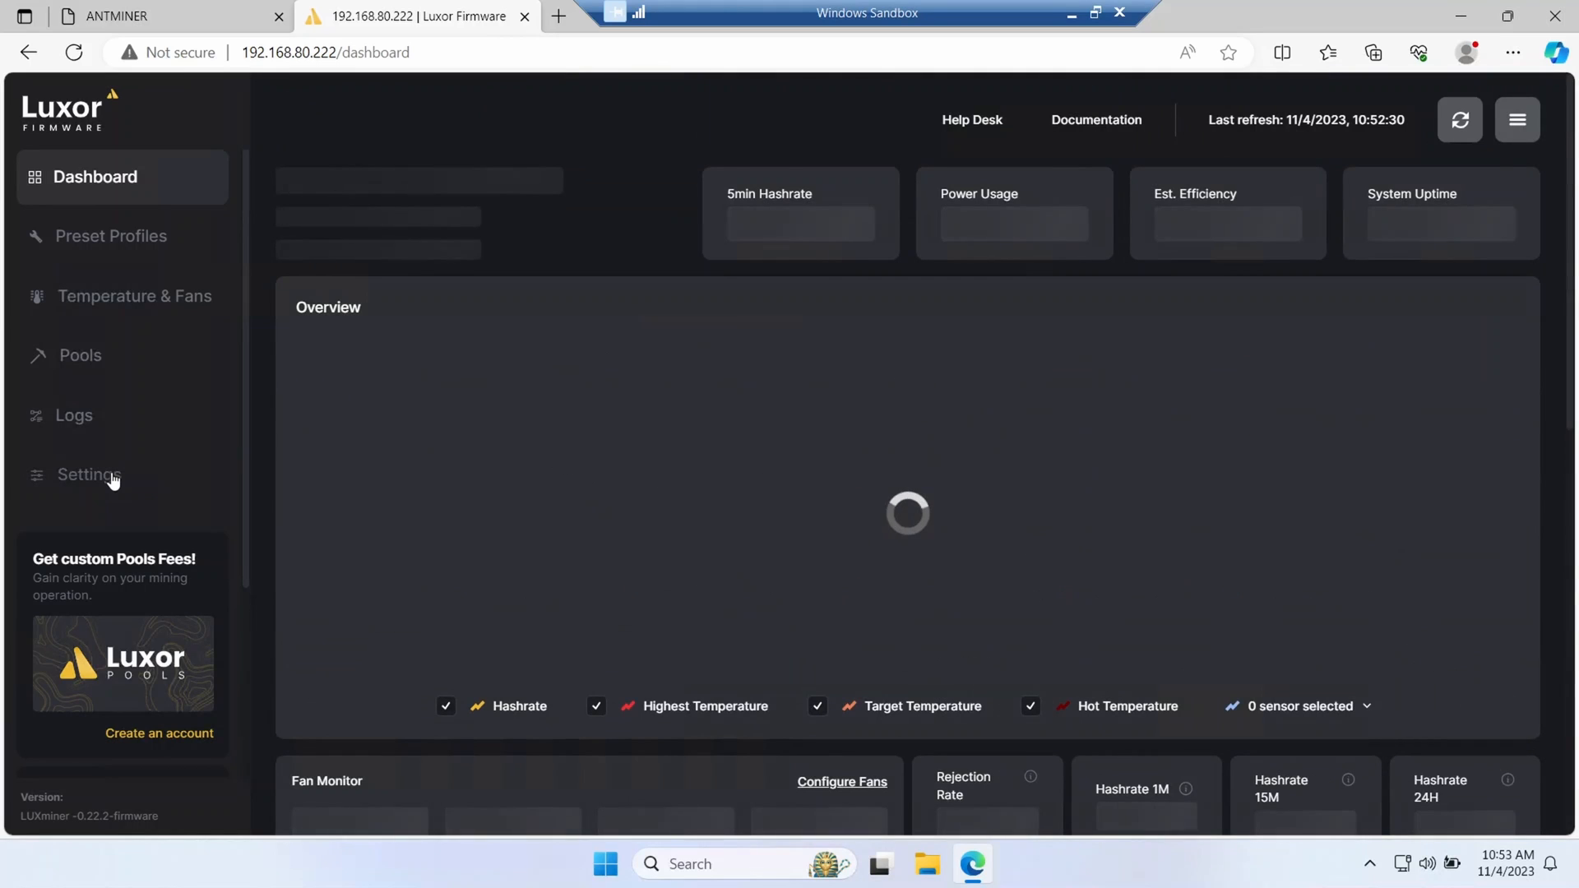
click(89, 473)
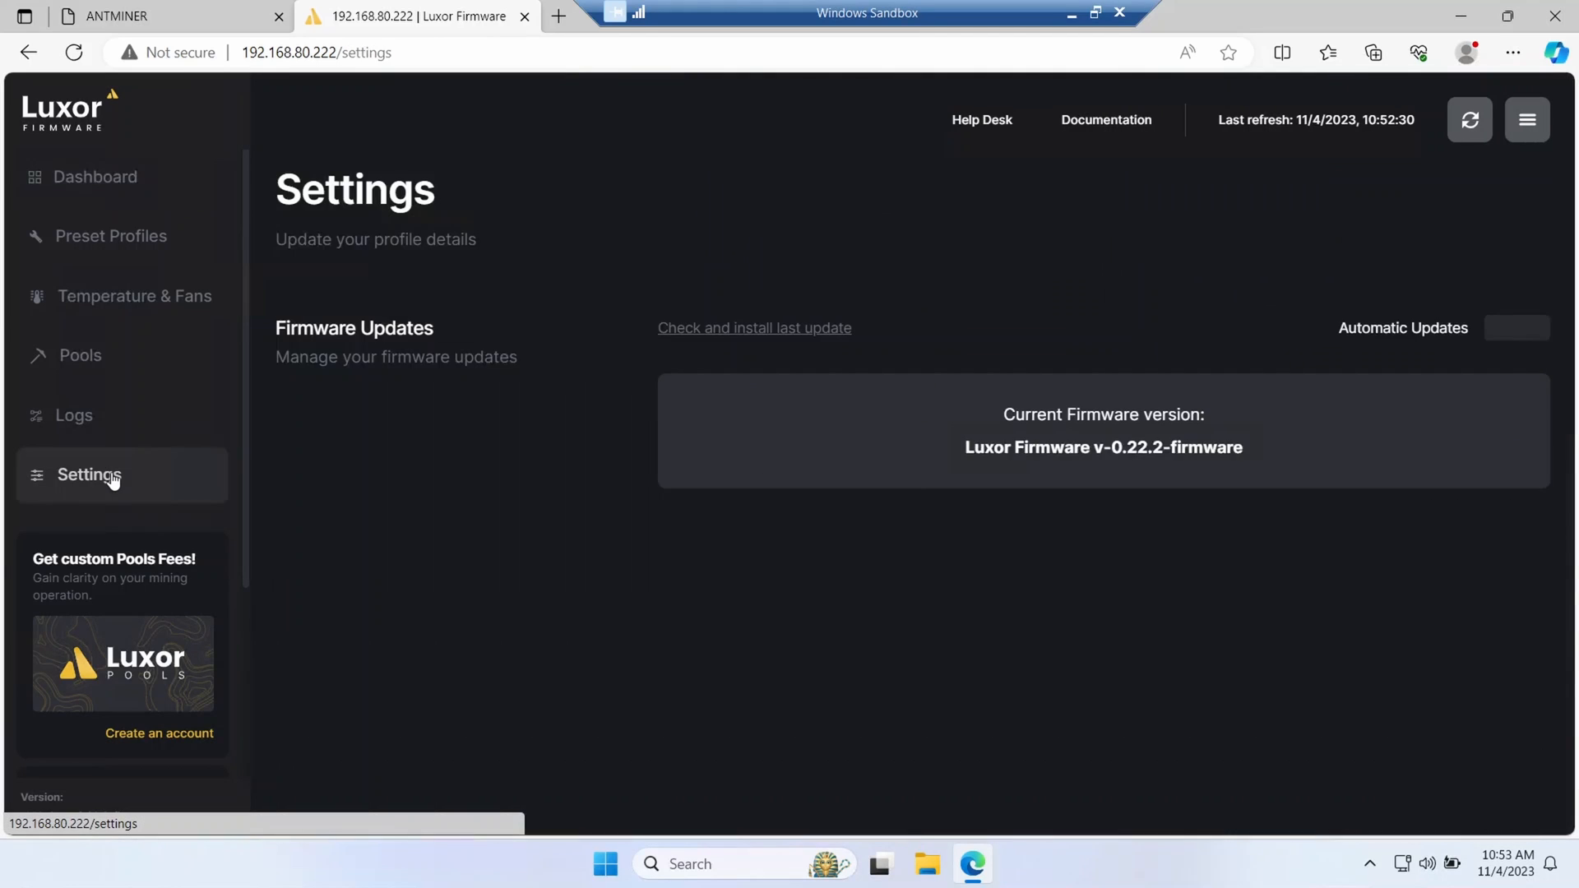
mouse_move(645, 375)
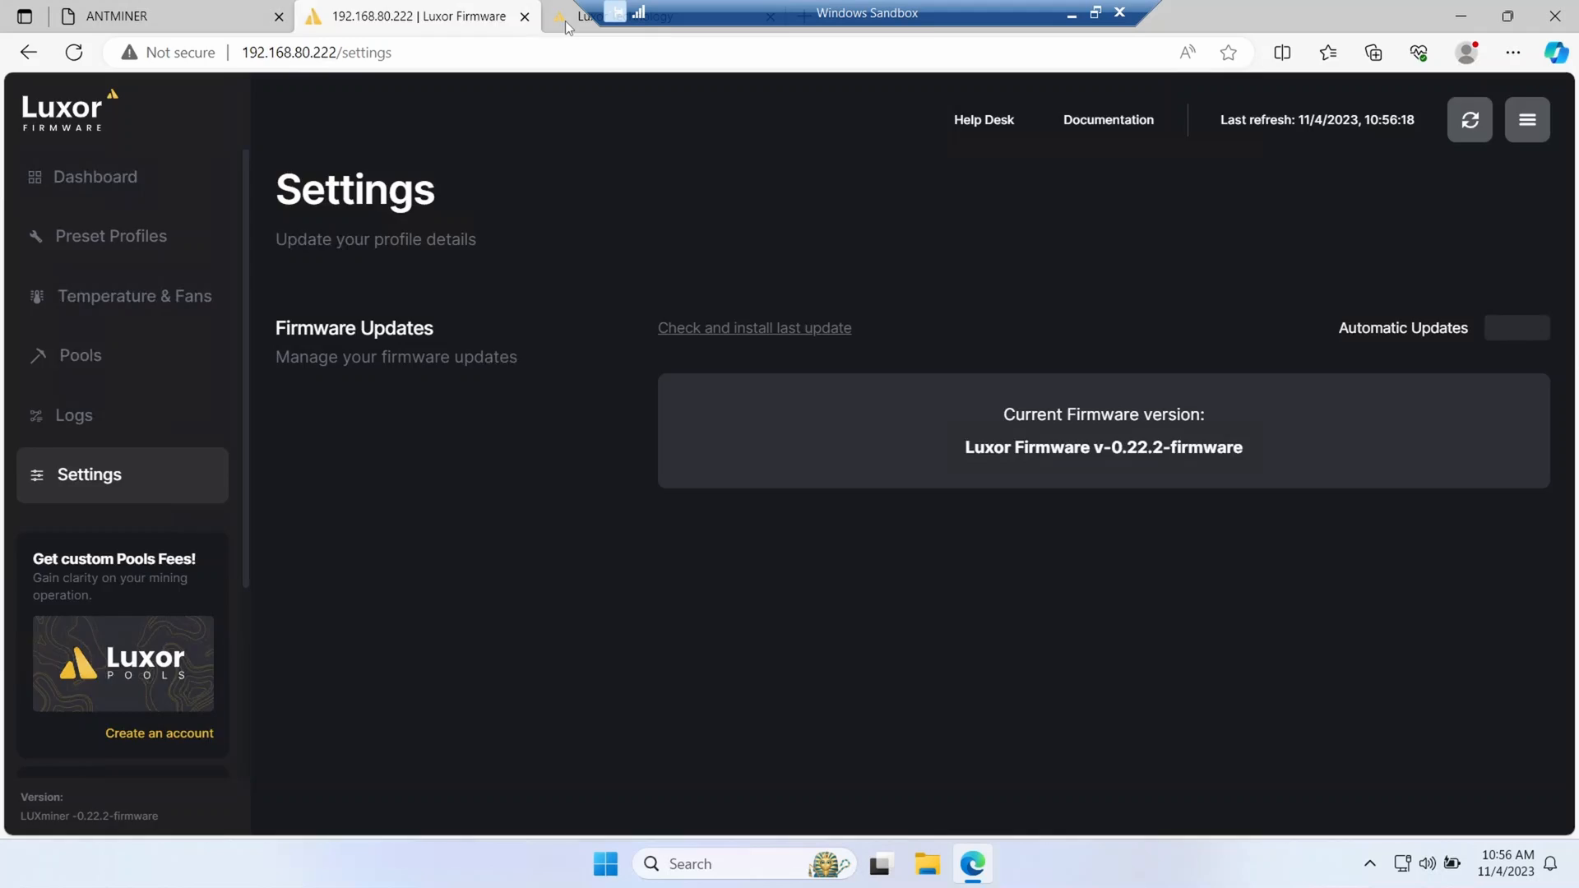
click(664, 16)
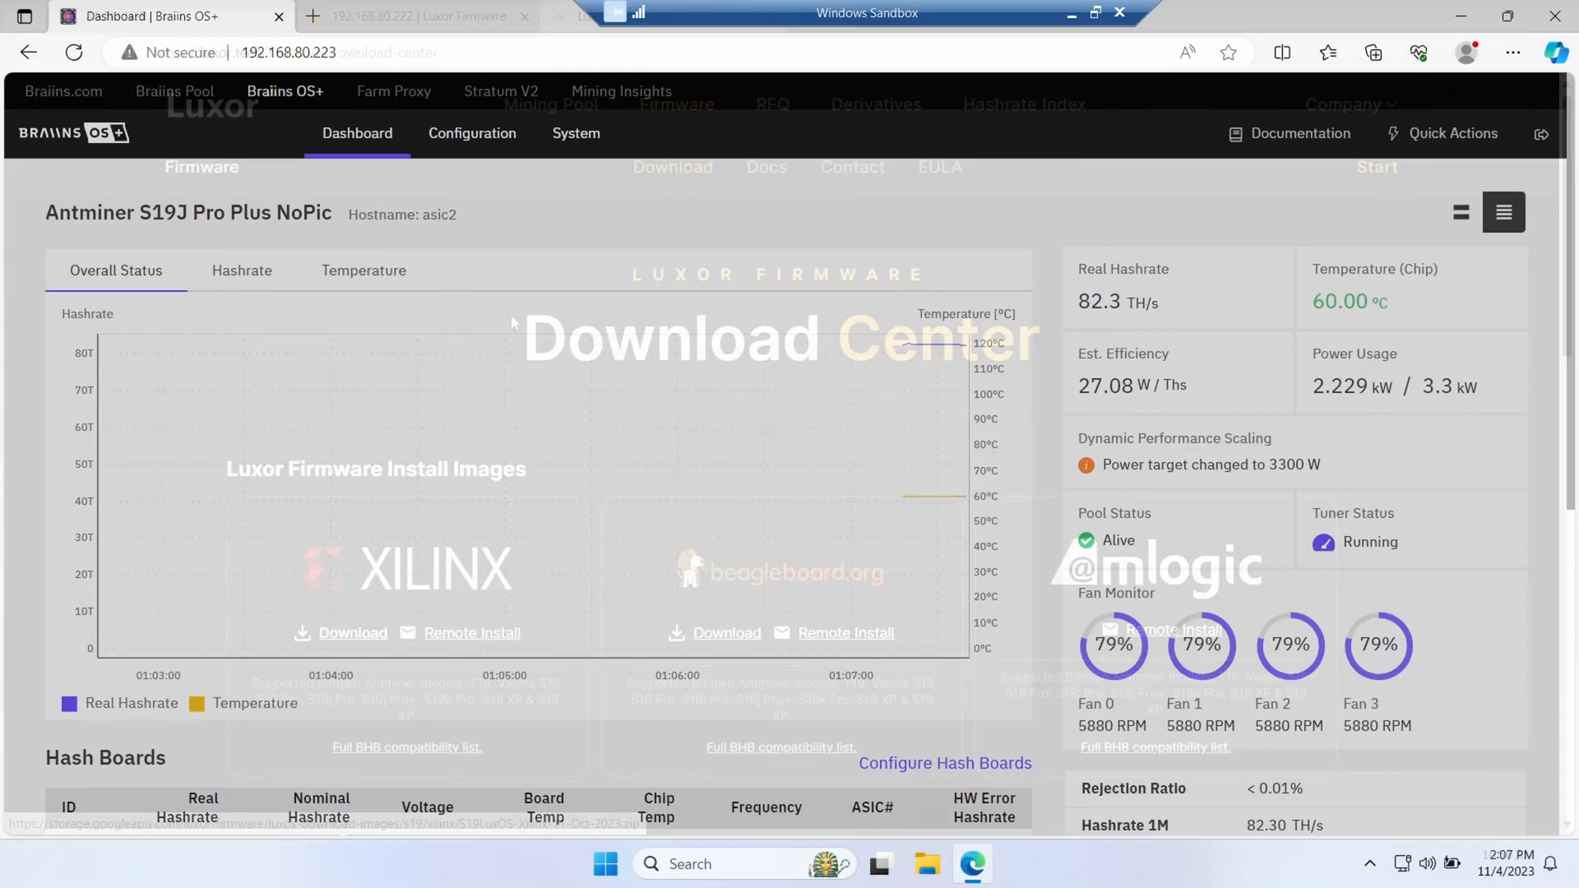
click(523, 16)
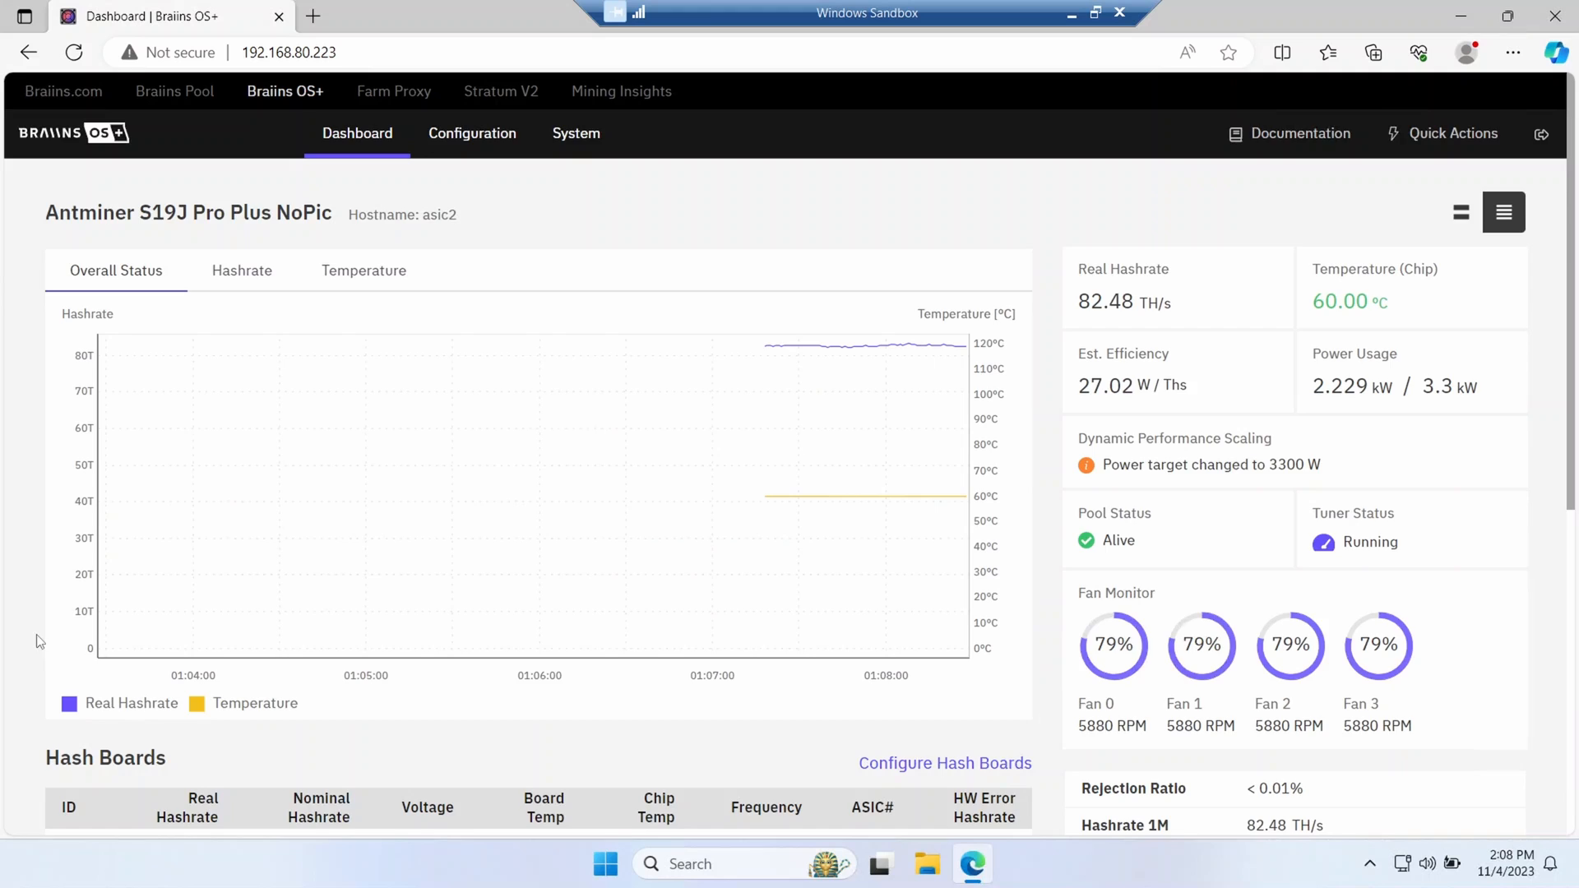
scroll(down, 3)
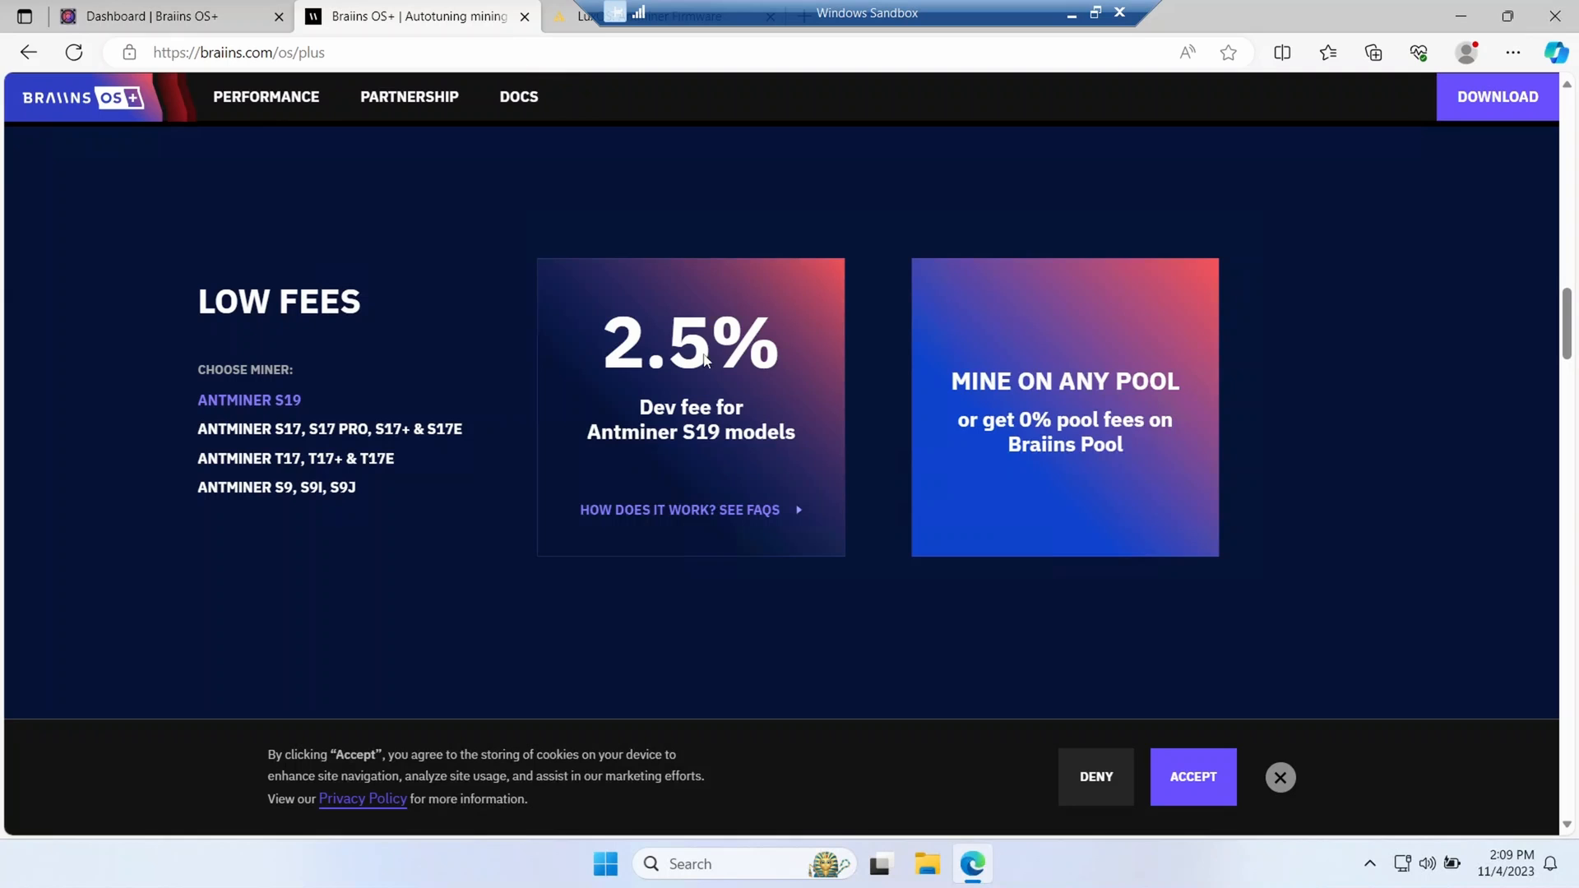
Step: Check the Luxor fees table (2.80% retail) against Braiins' 2.5%, then return to the miner dashboard
click(669, 15)
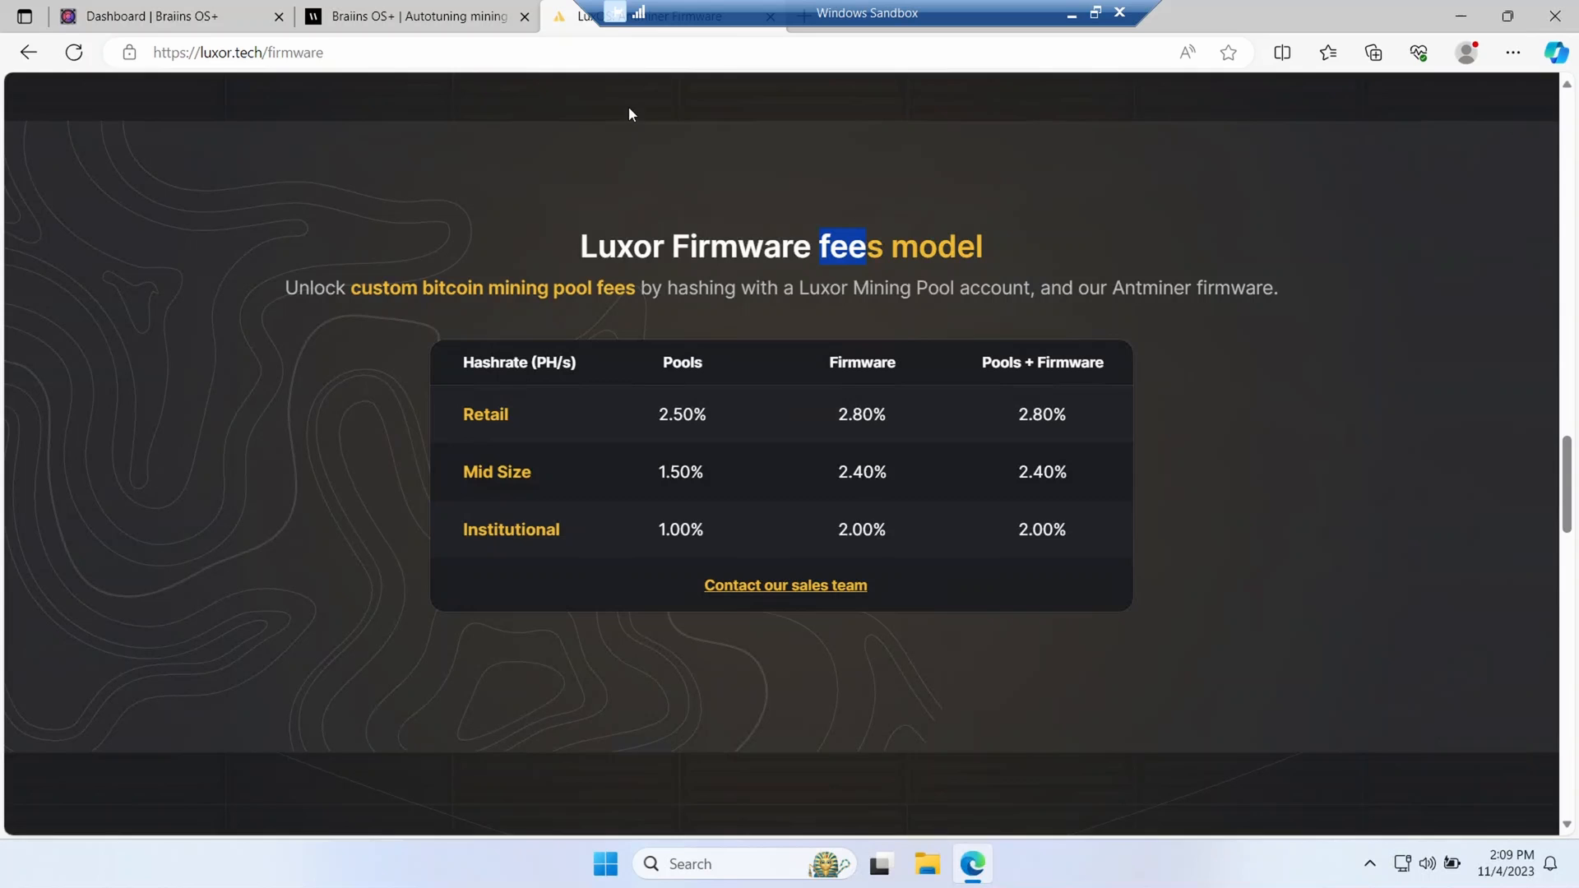
click(151, 17)
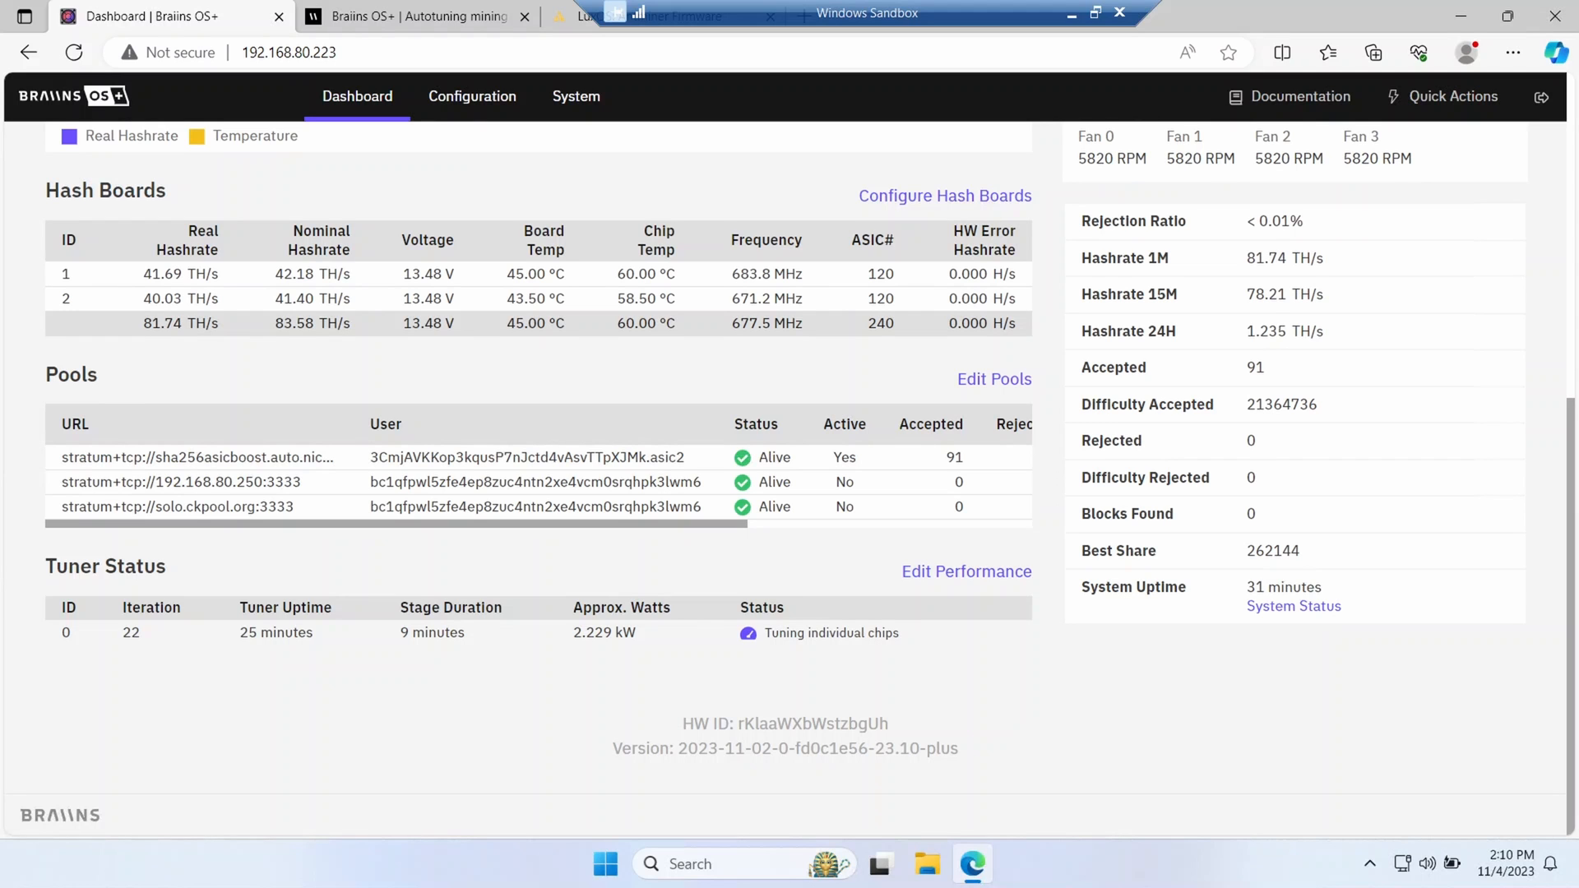
Step: Review the configured mining pools and the autotuning power target settings
scroll(up, 3)
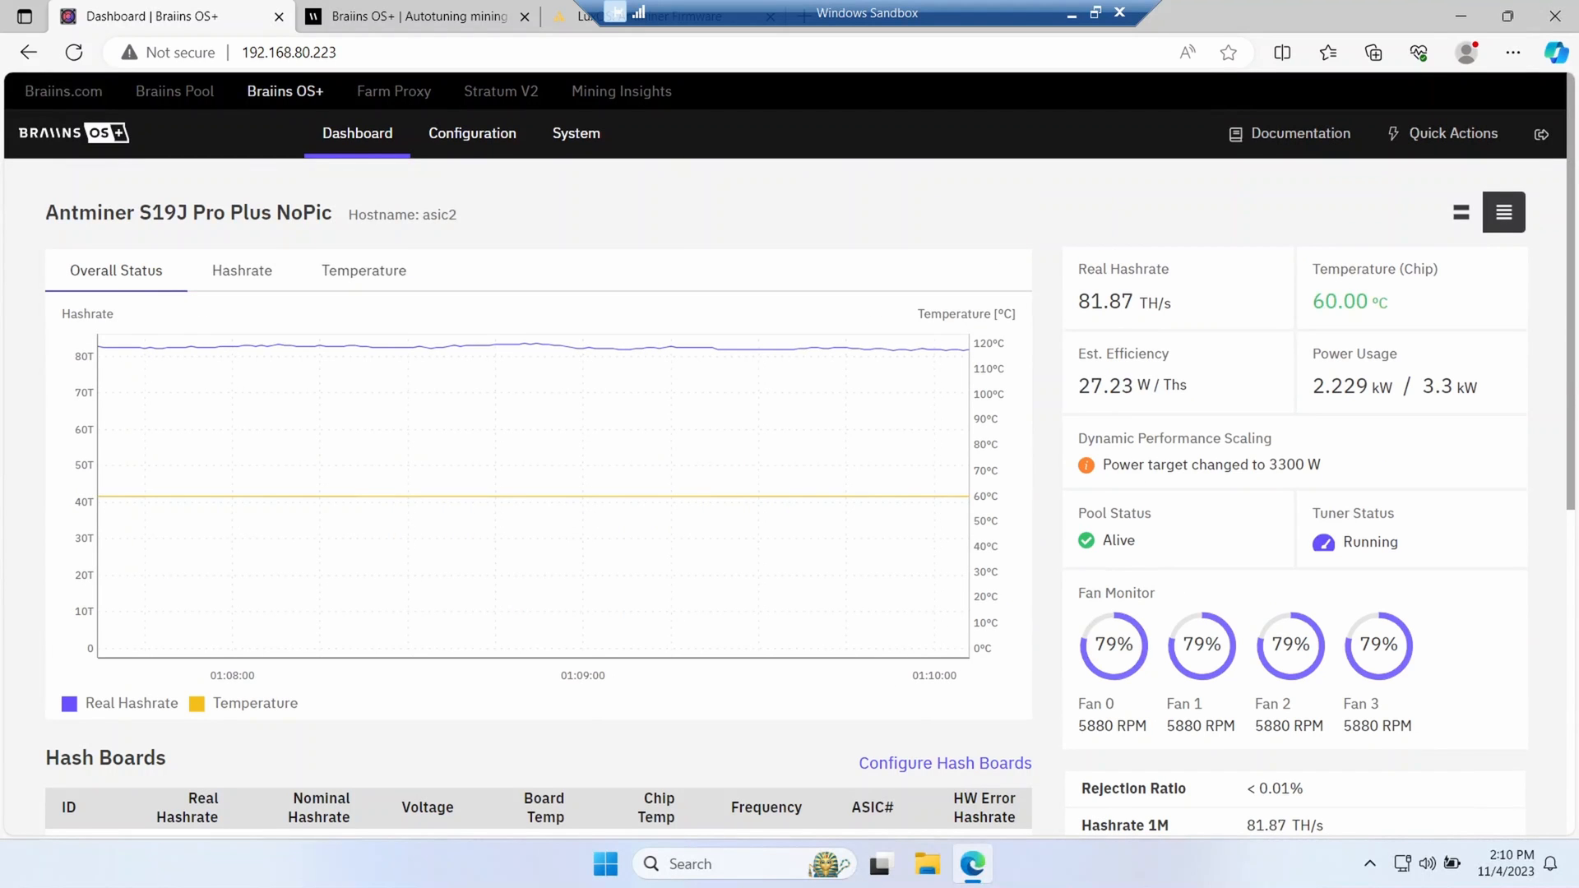
click(472, 133)
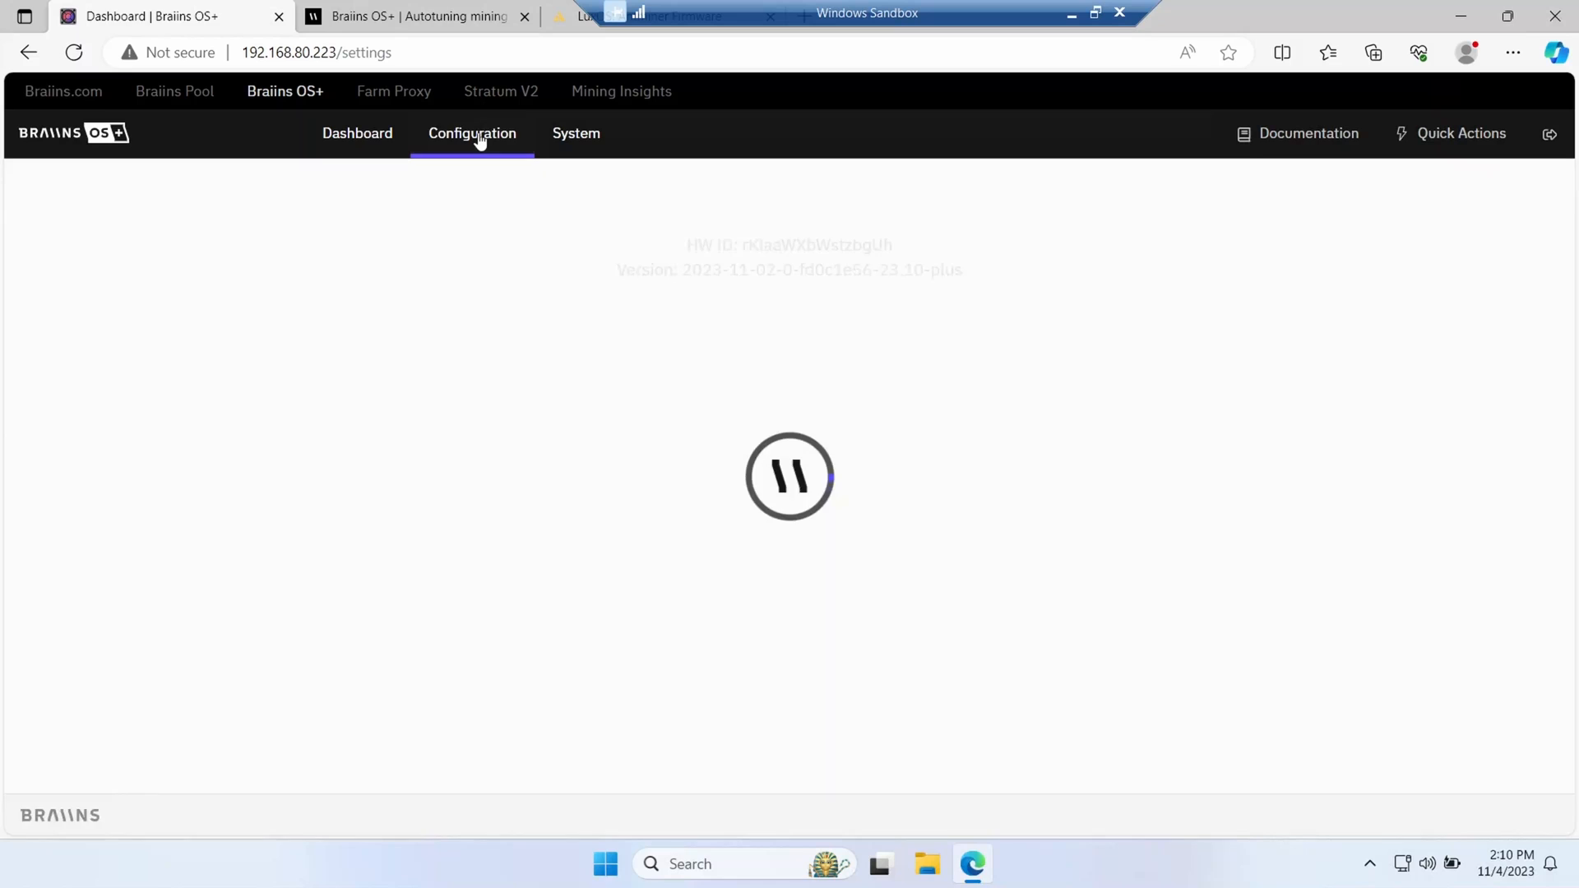
click(472, 133)
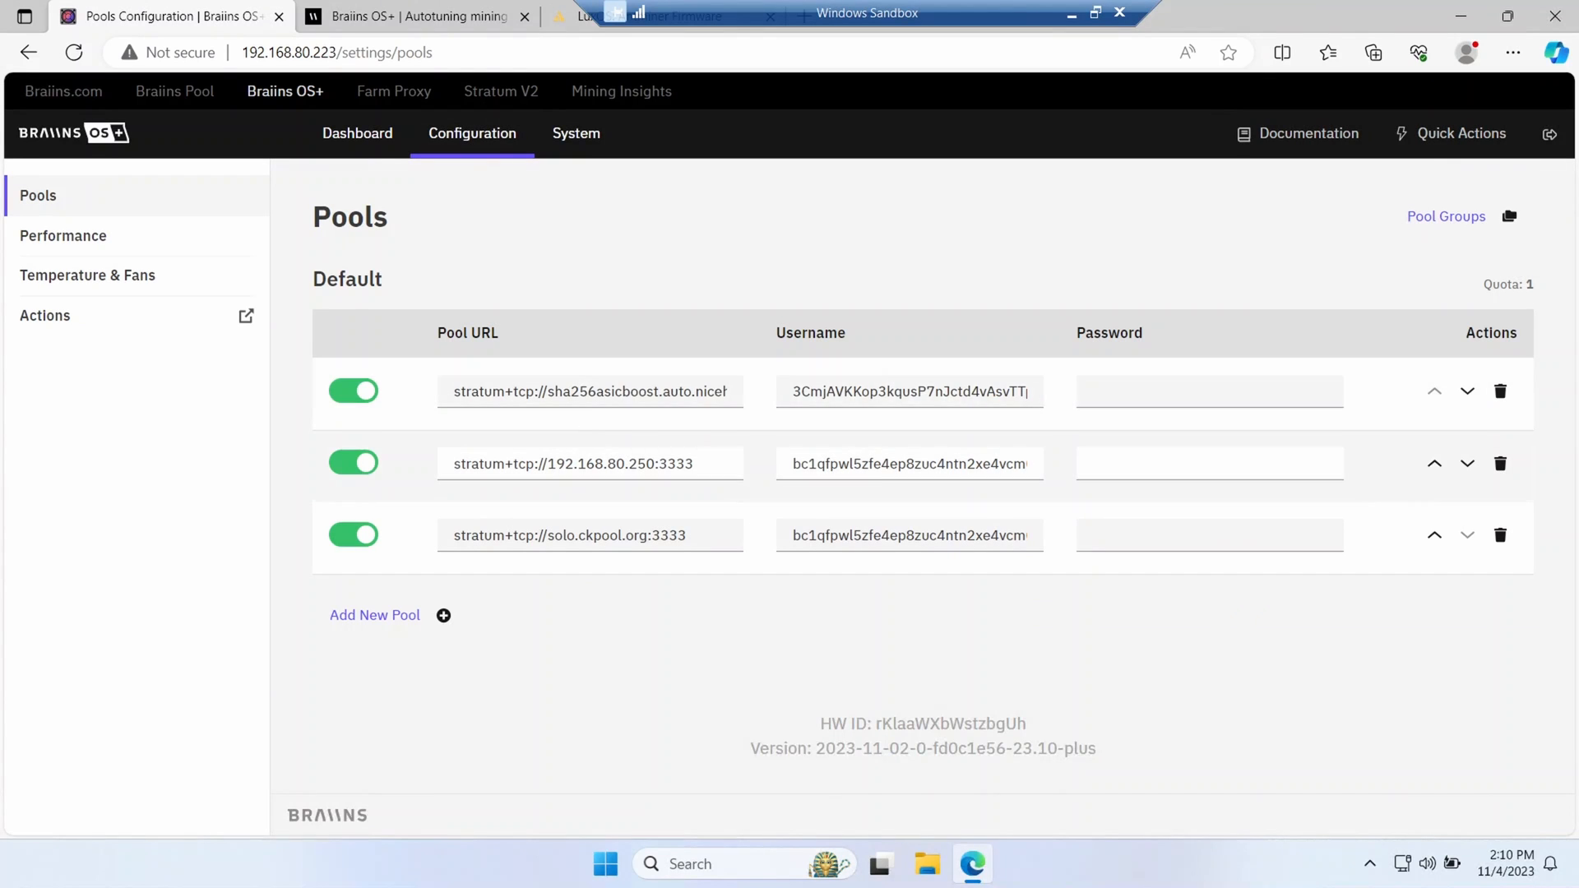
click(63, 235)
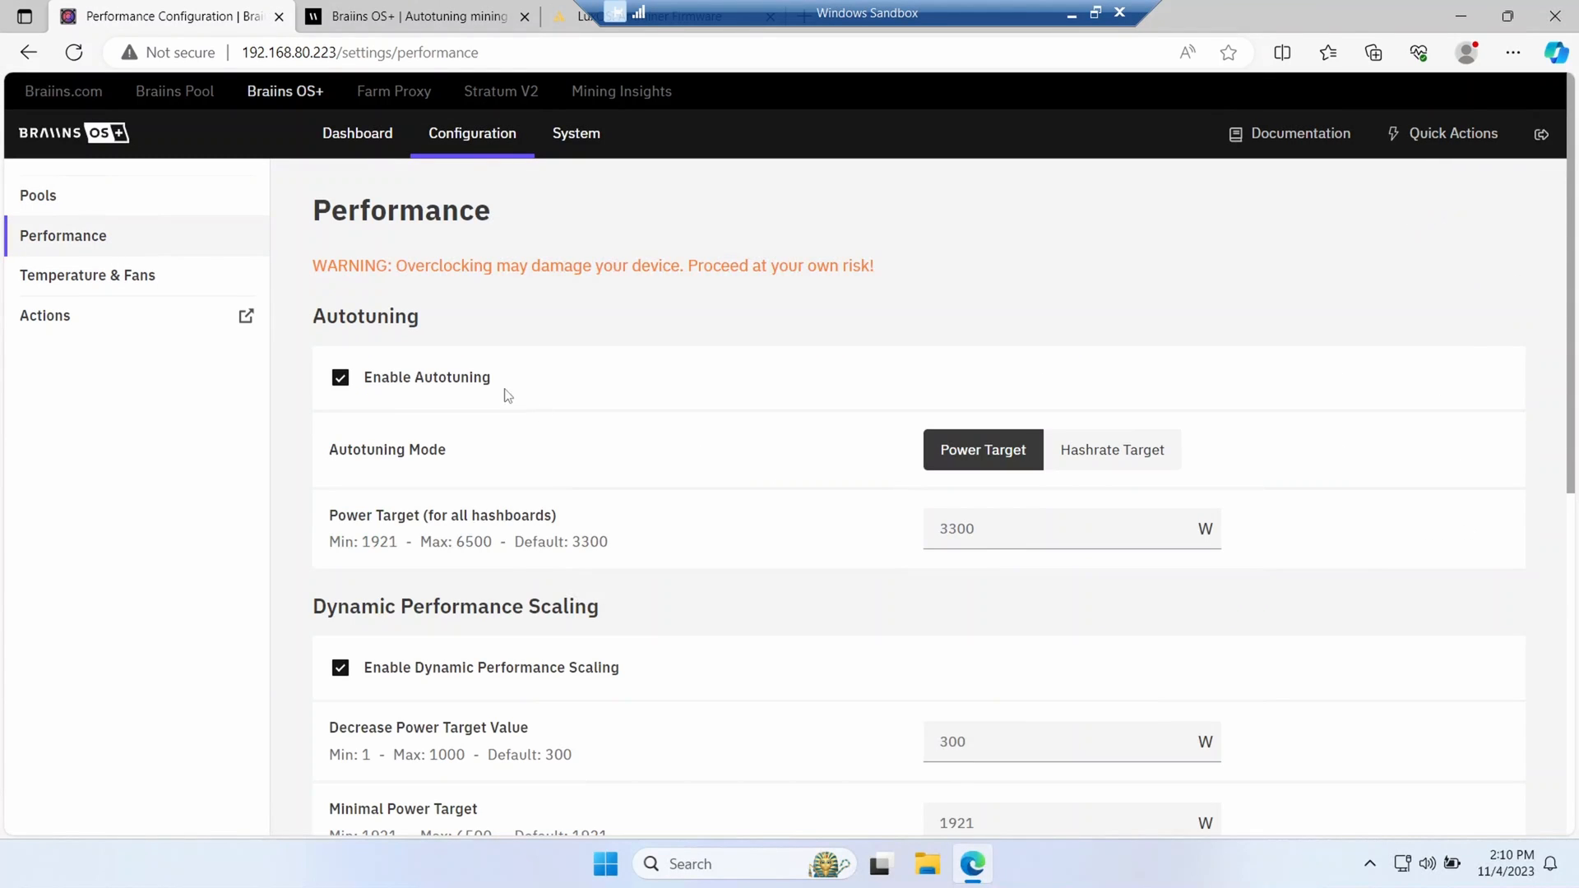
scroll(down, 3)
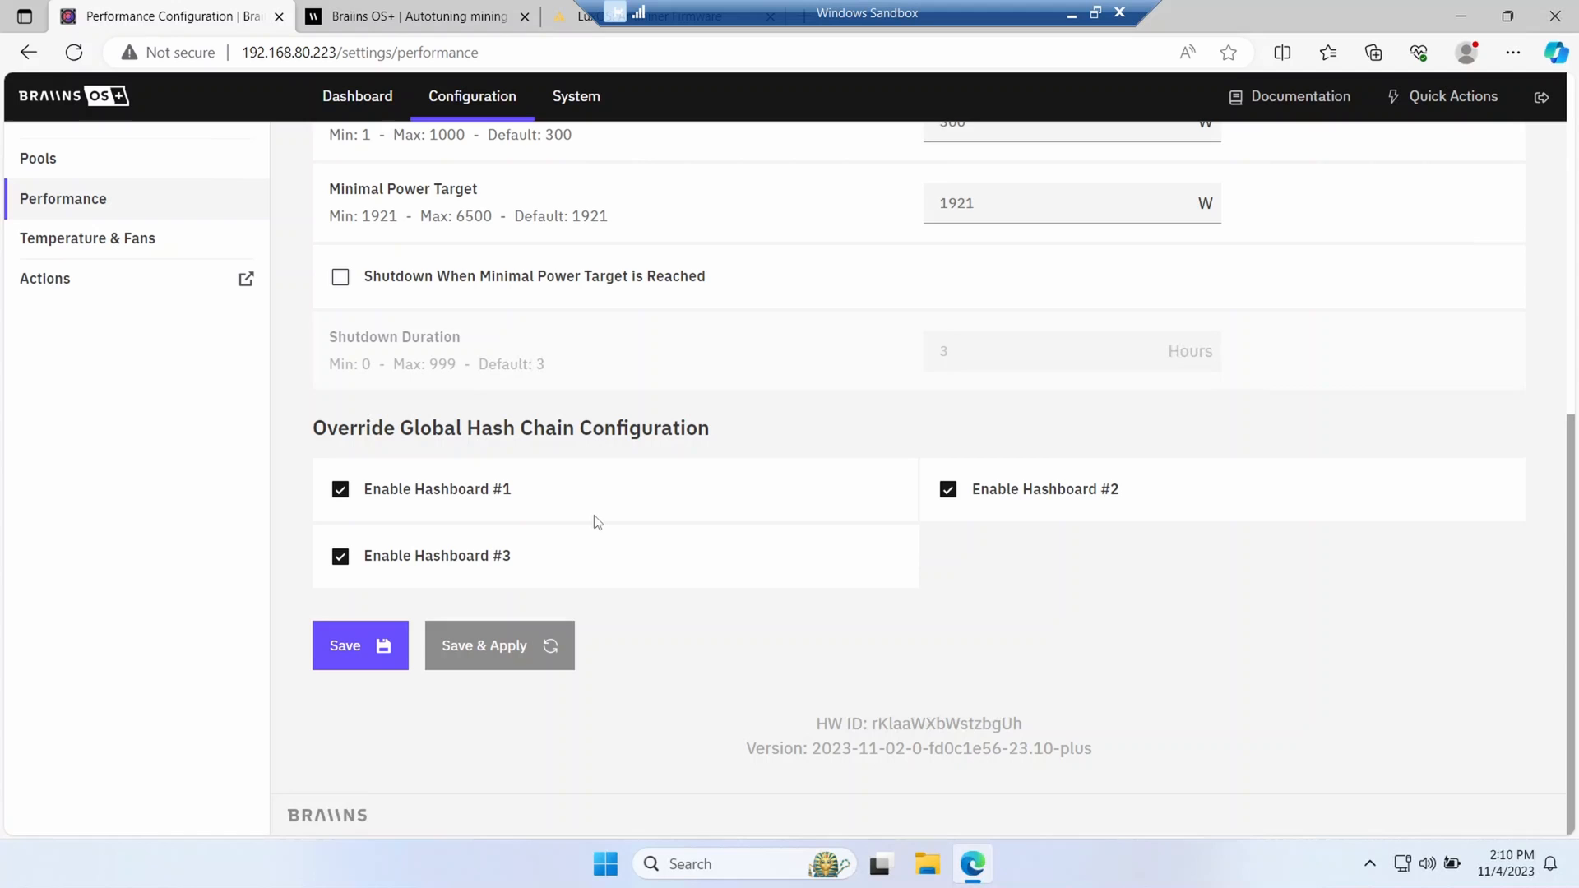
Step: Review the temperature and fan control settings, then move on to system settings
click(87, 237)
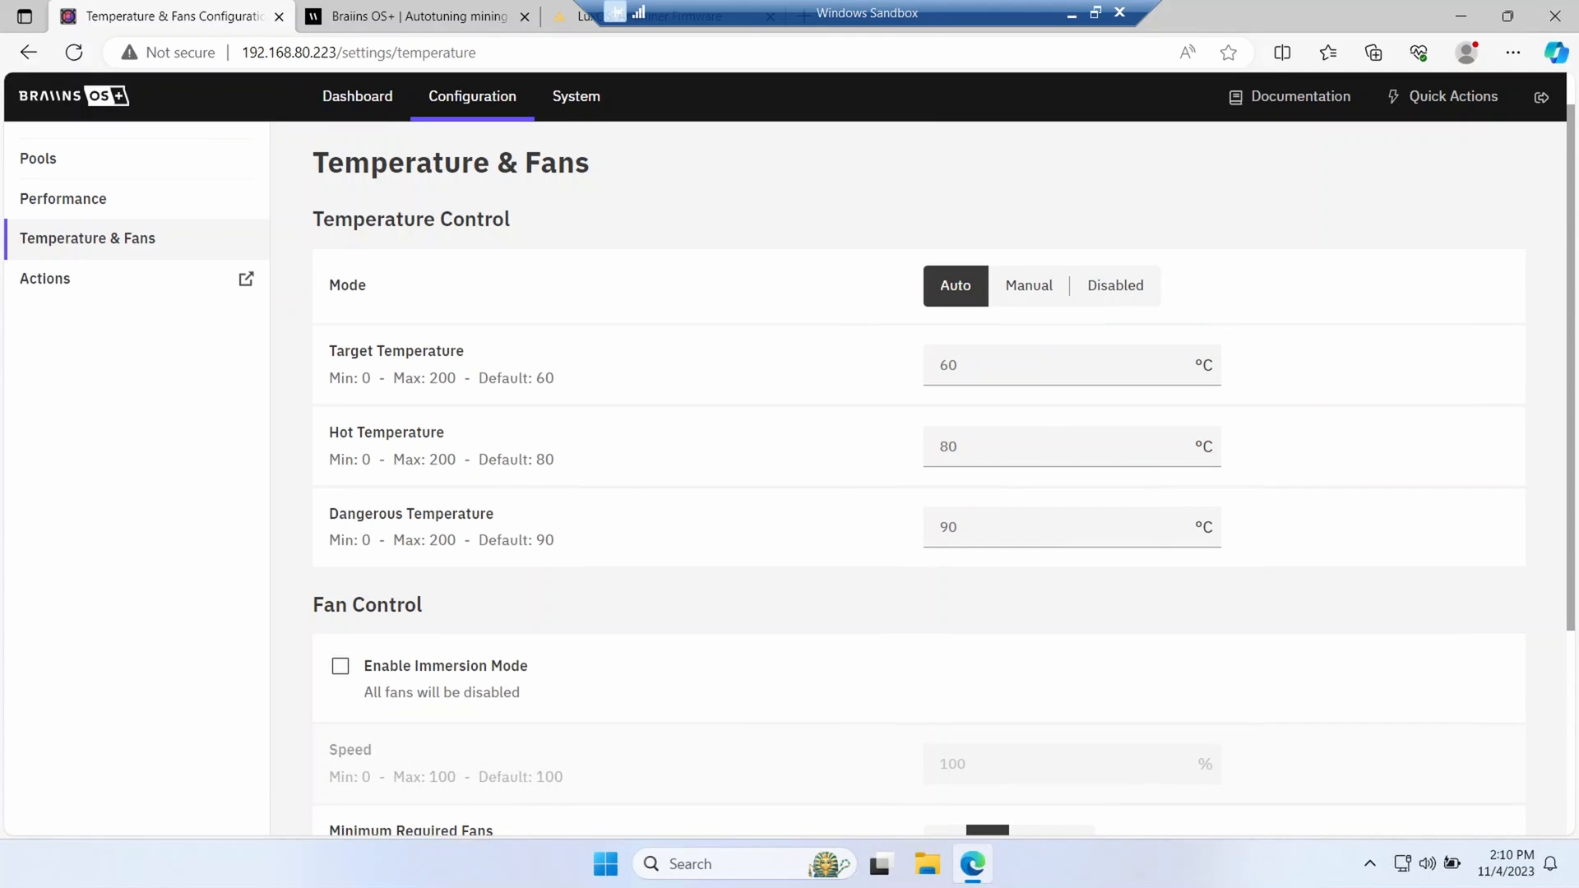
click(575, 133)
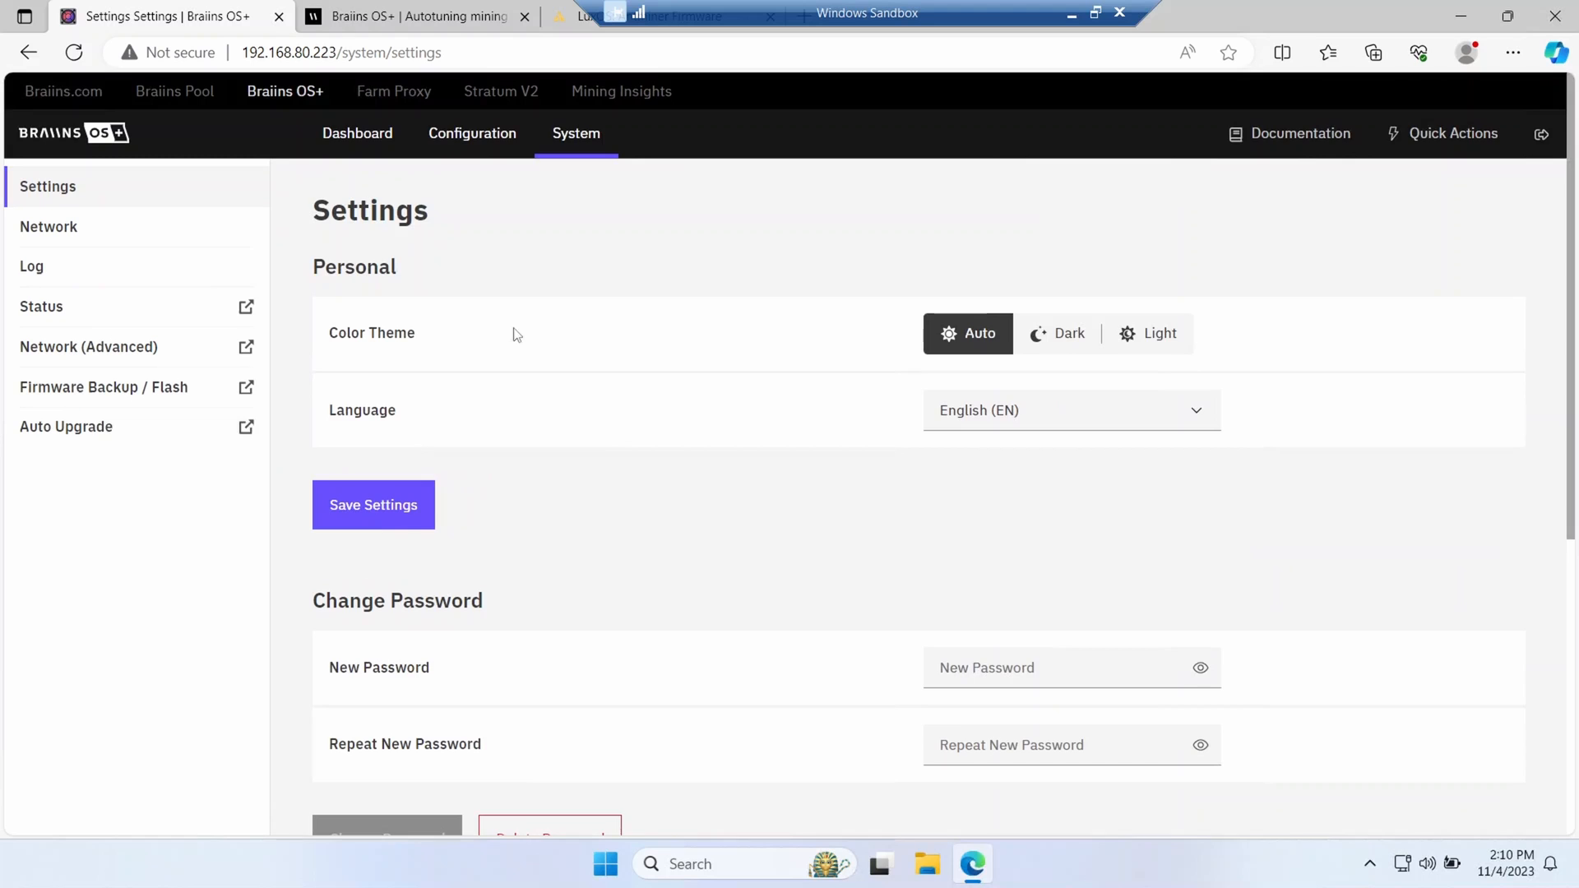
Step: Check network settings and scan the BOSMINER log for hash board detection and tuning messages
click(47, 227)
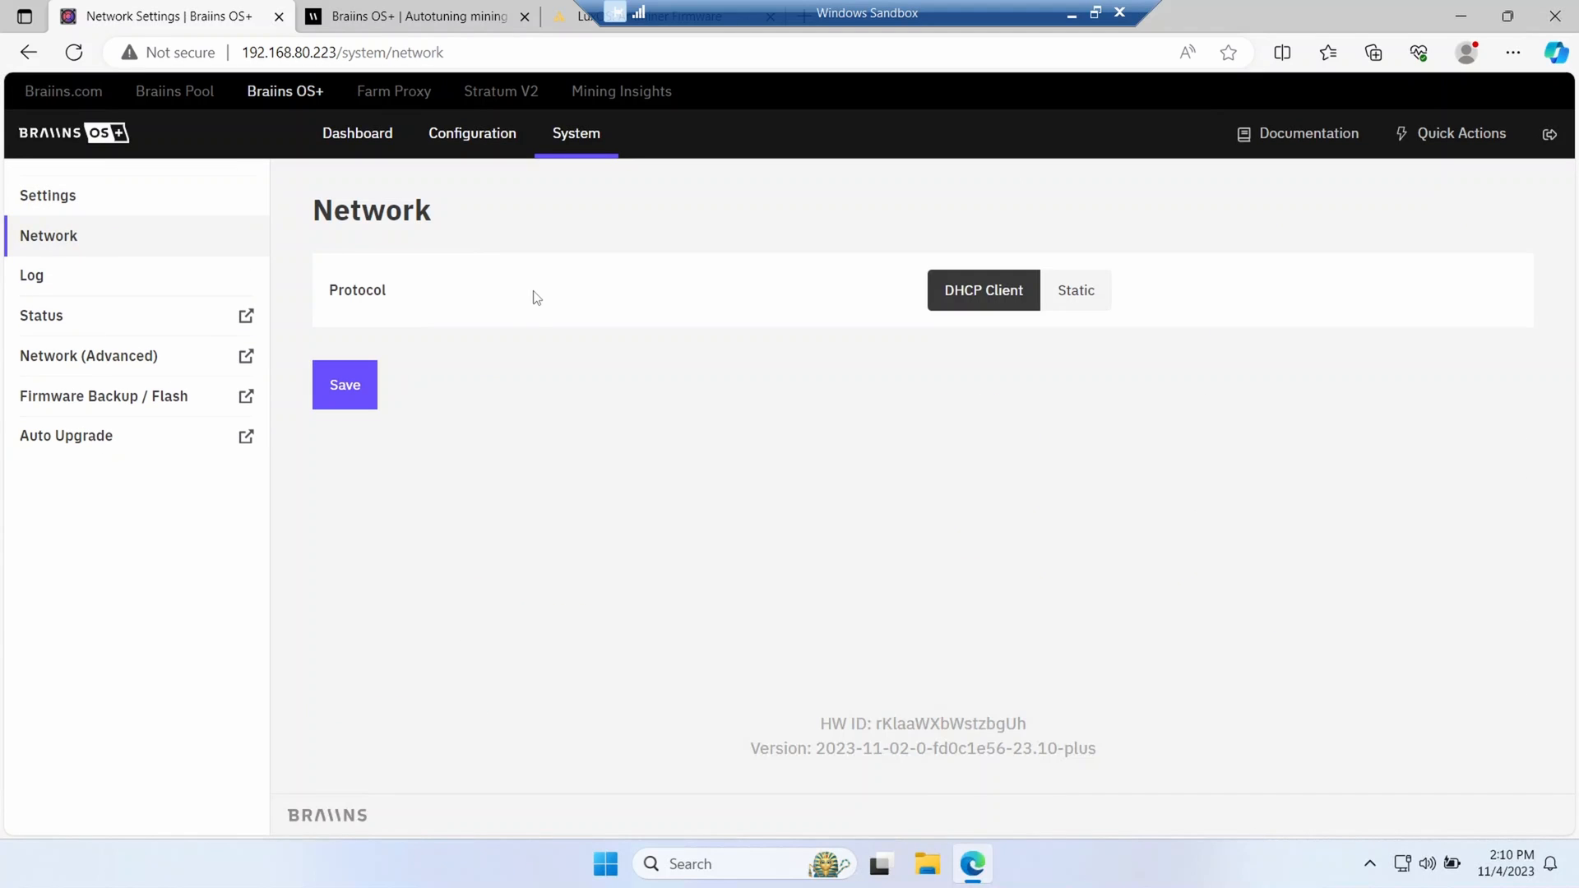
click(31, 275)
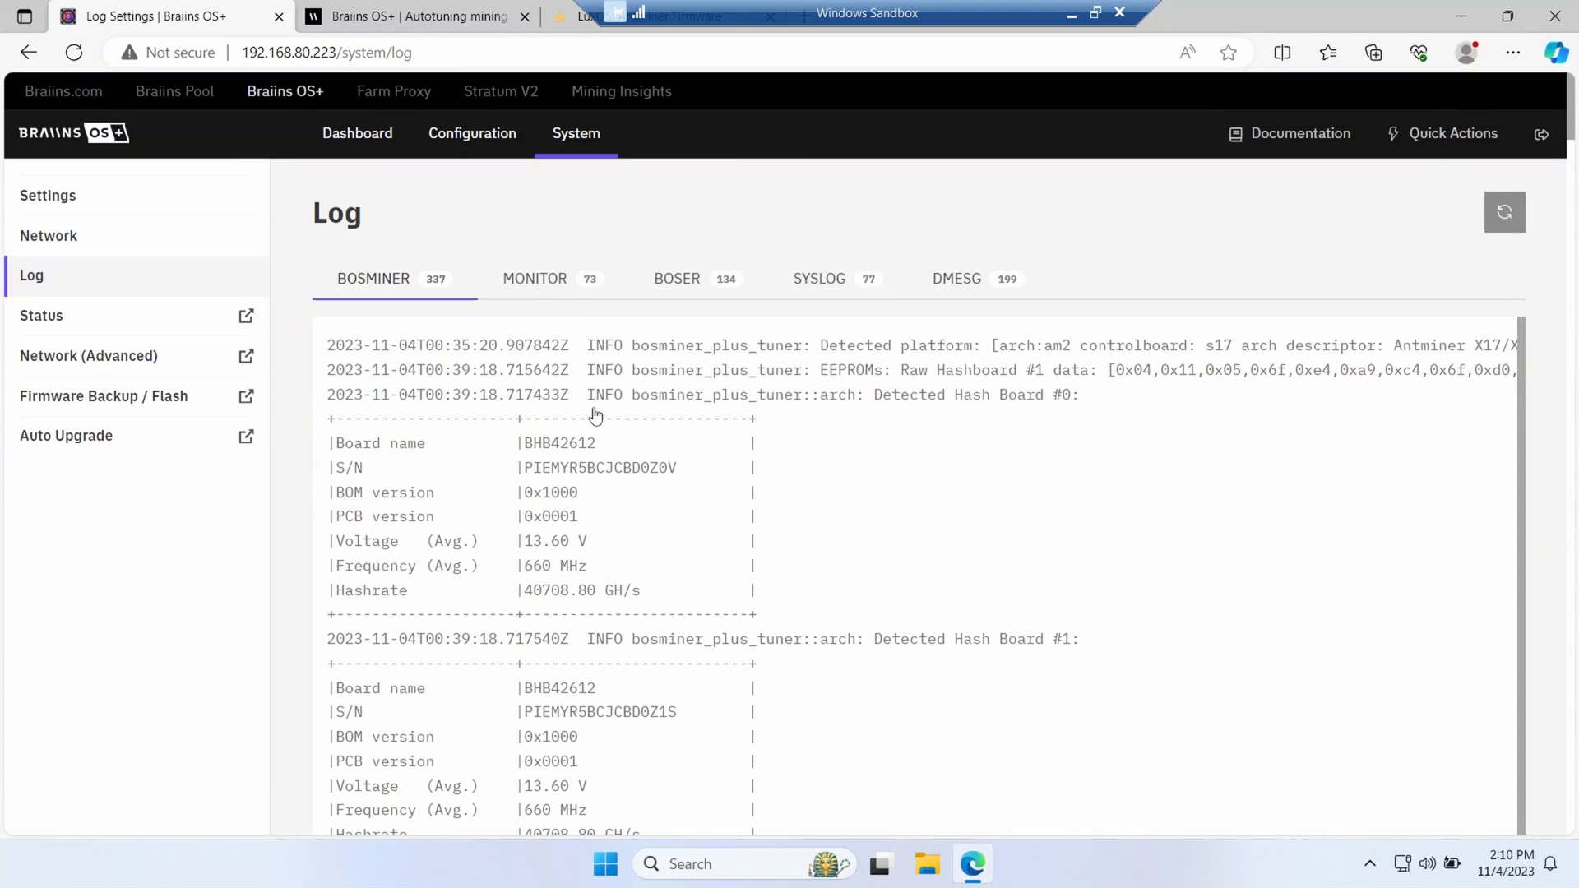
scroll(down, 3)
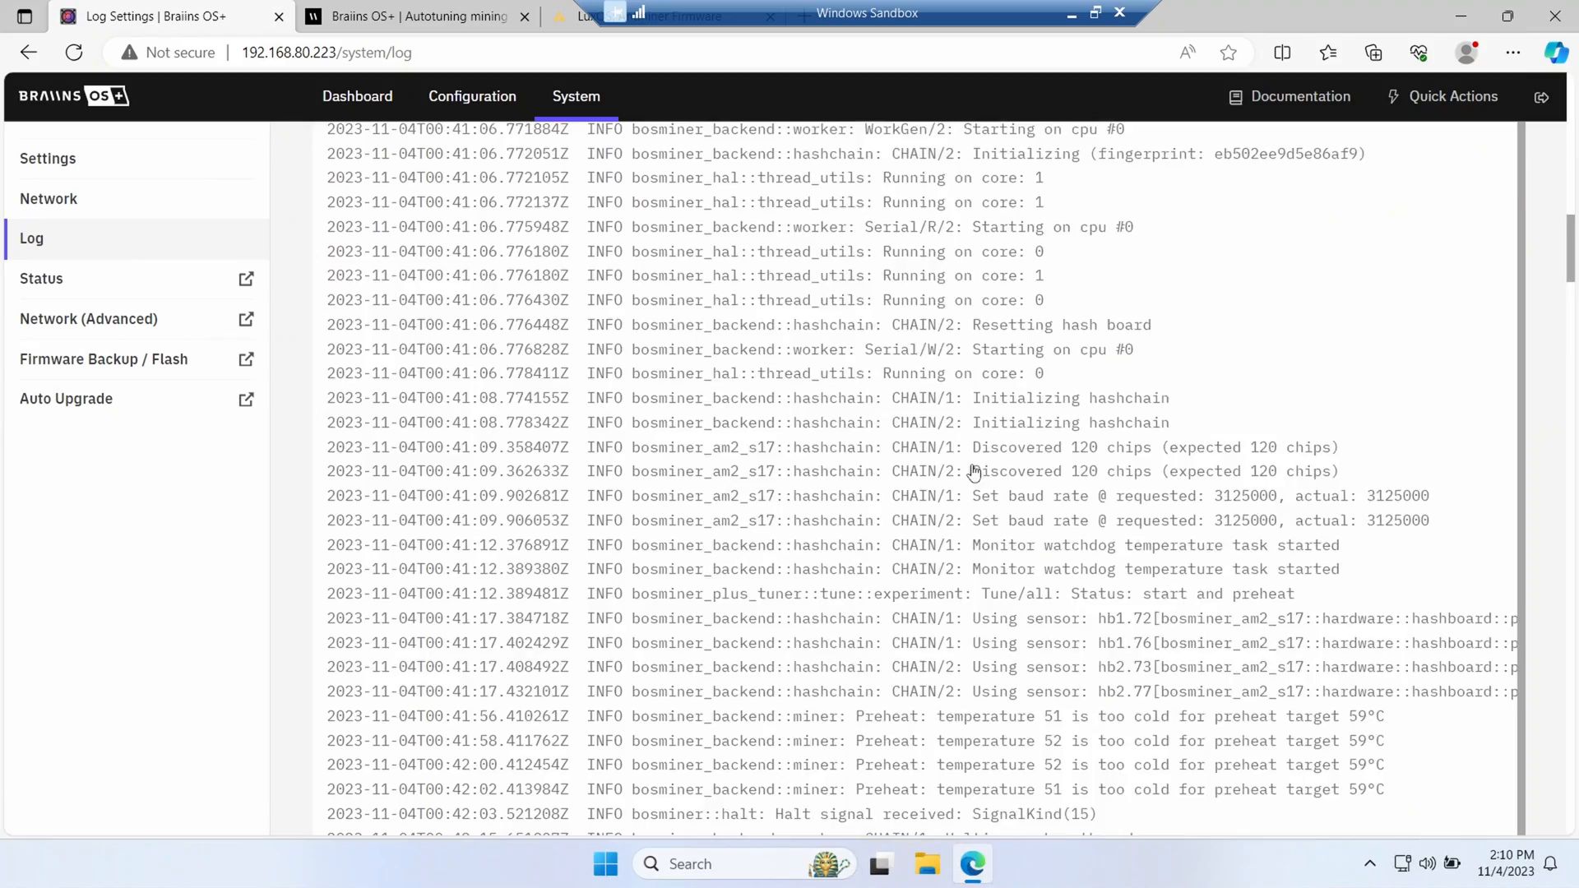
scroll(down, 3)
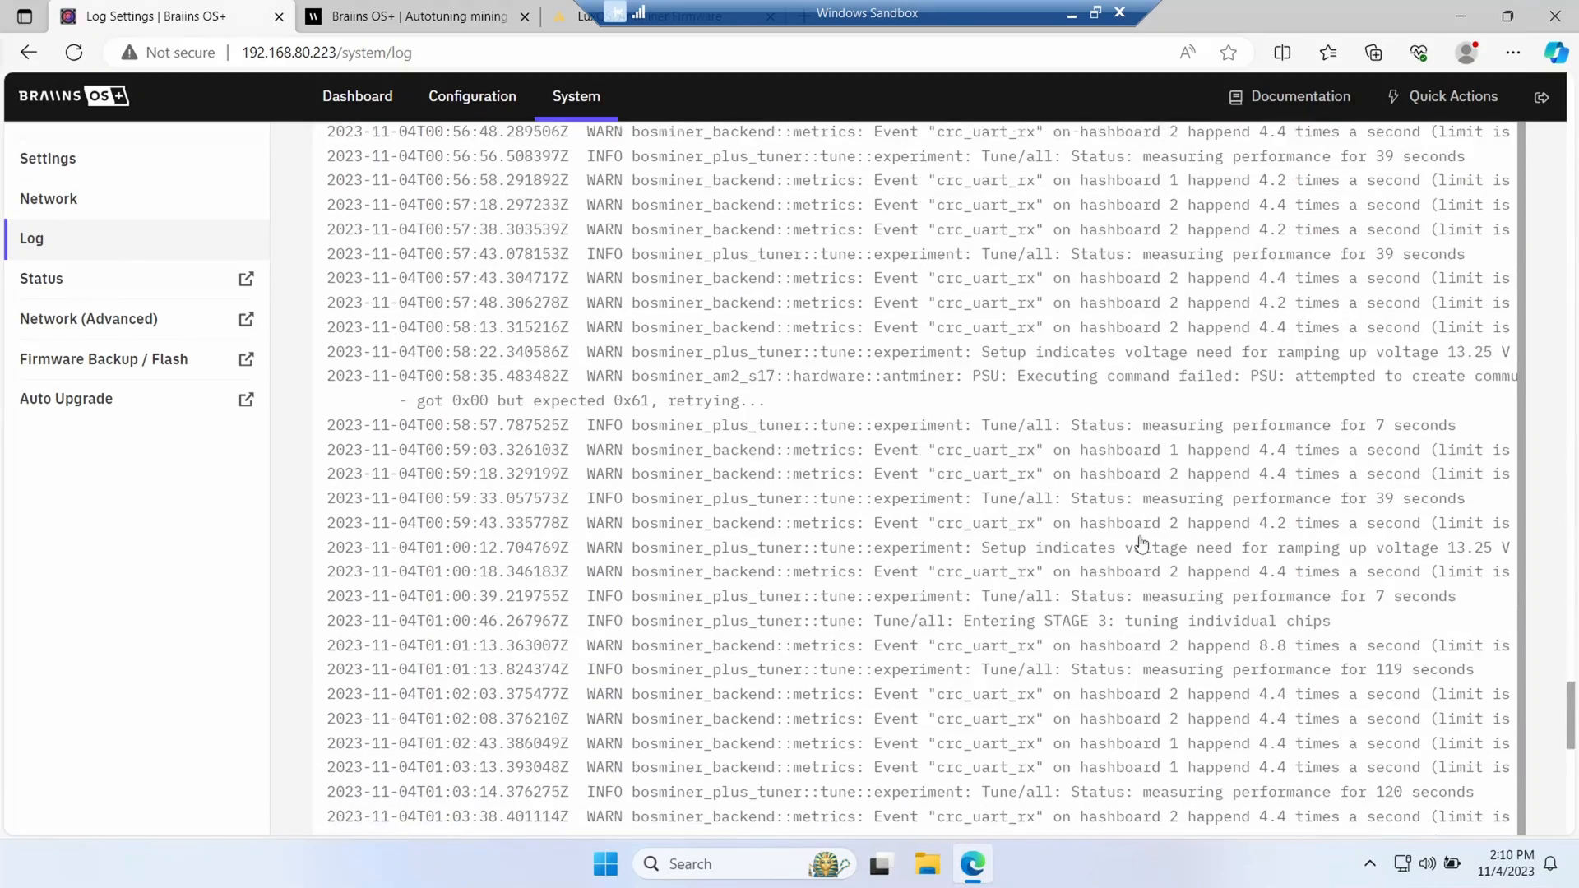
scroll(up, 3)
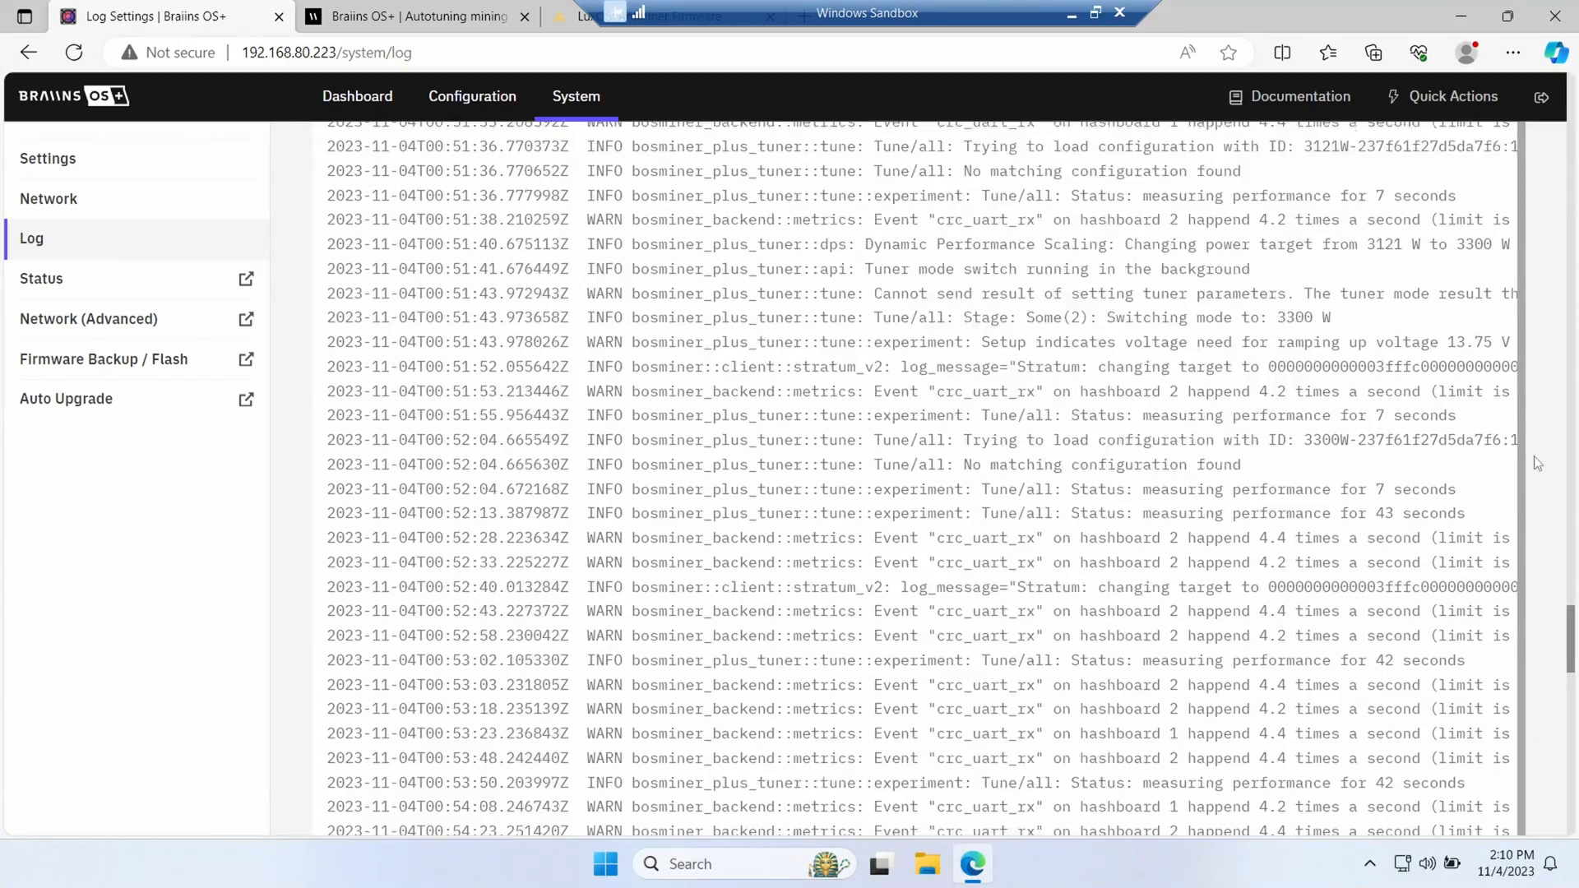
click(413, 17)
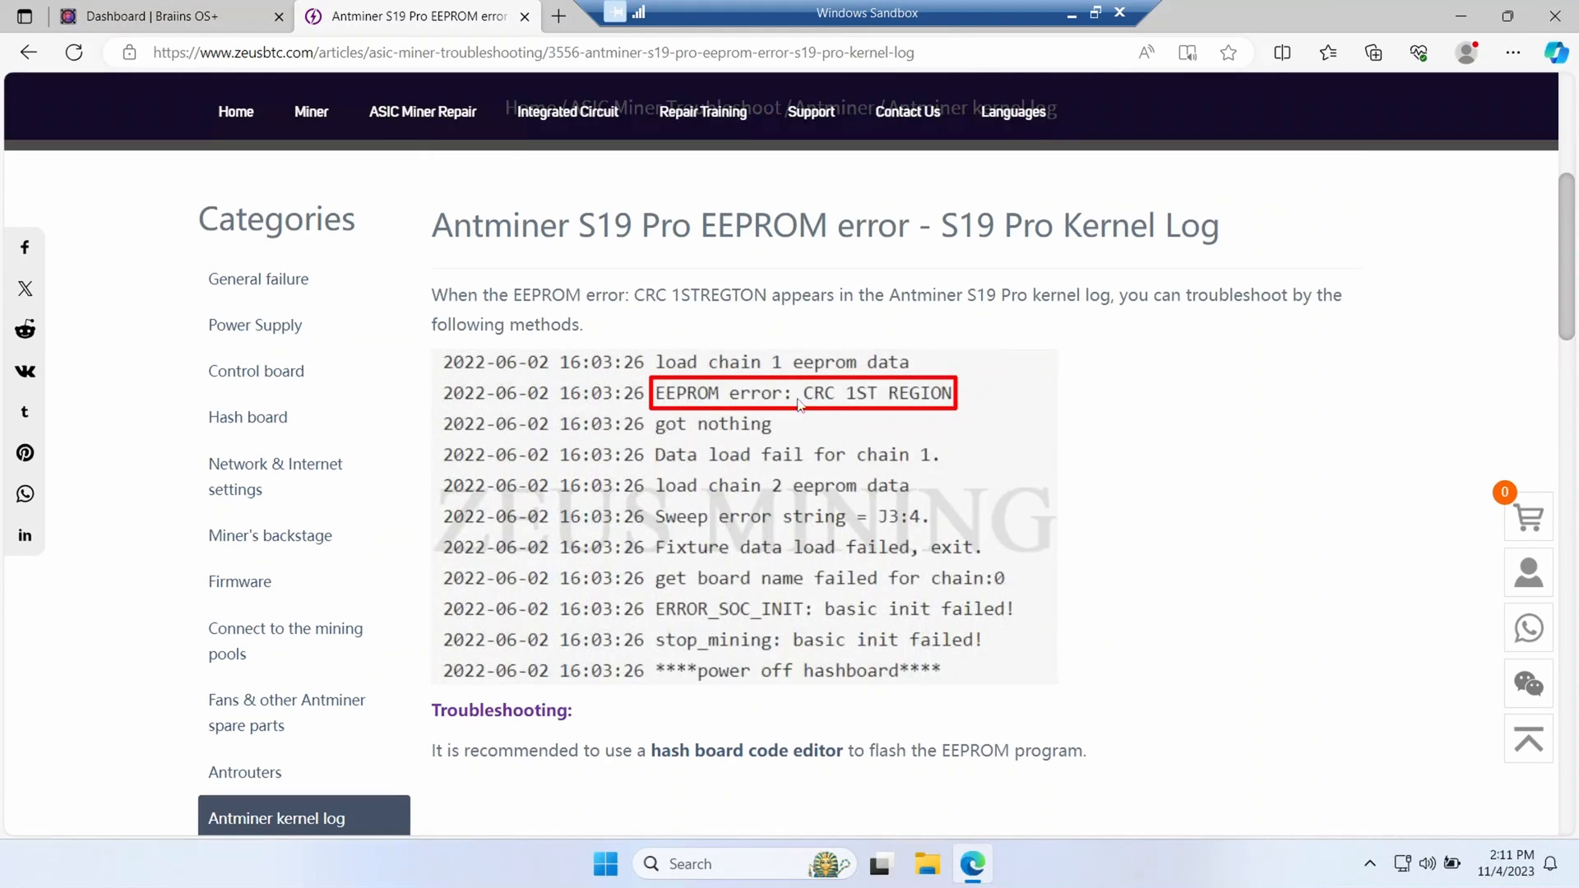
mouse_move(1137, 446)
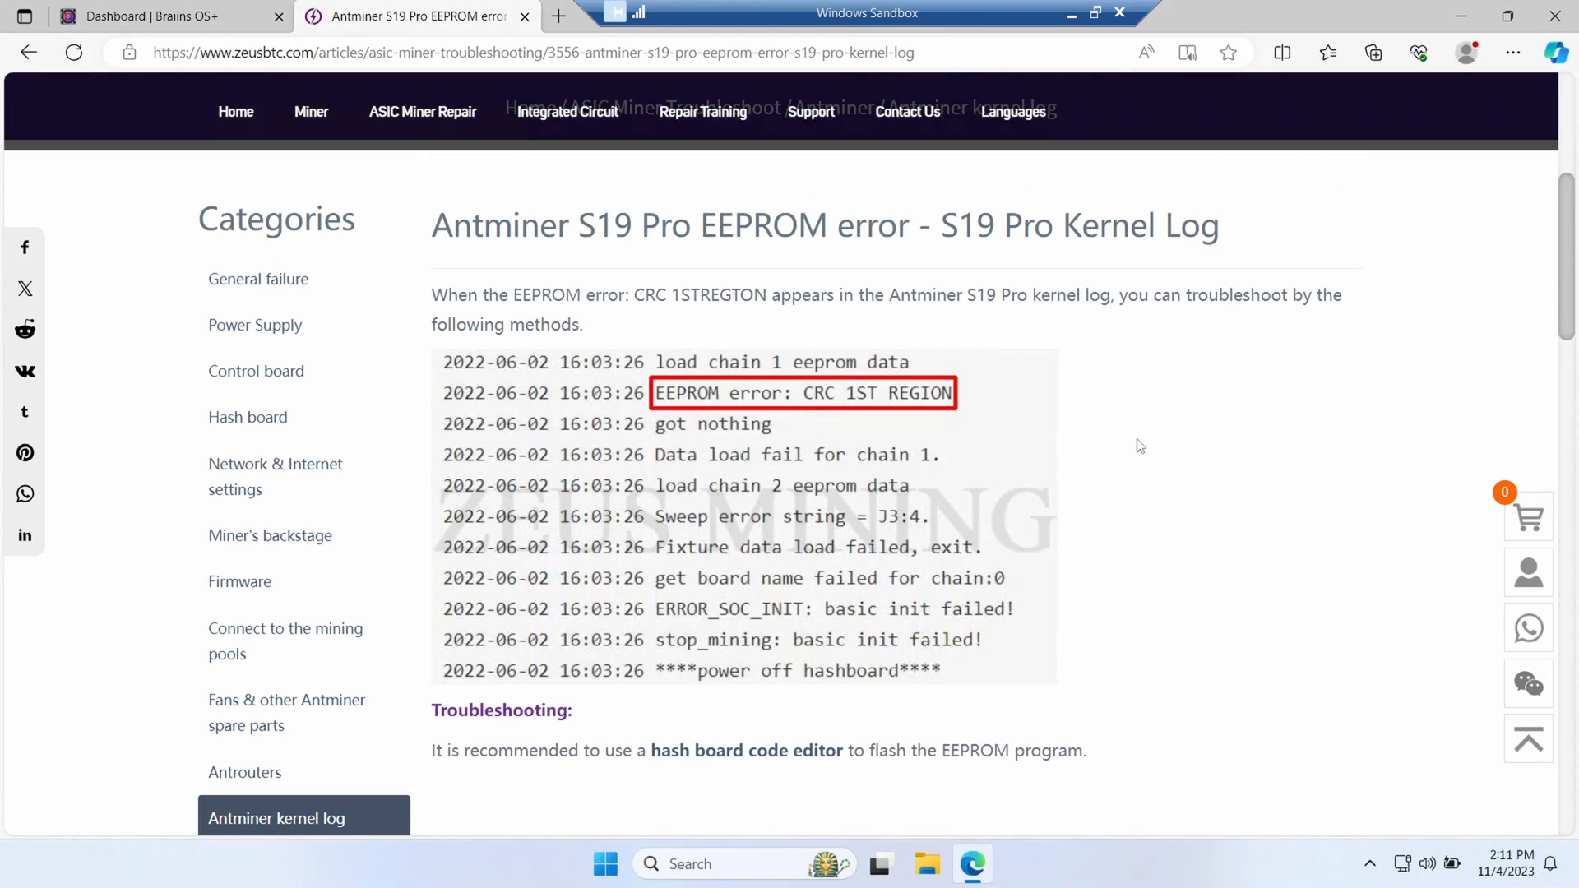
Step: Scroll the zeusbtc S19 Pro article down to the hash board code editor and EEPROM flashing steps
scroll(down, 3)
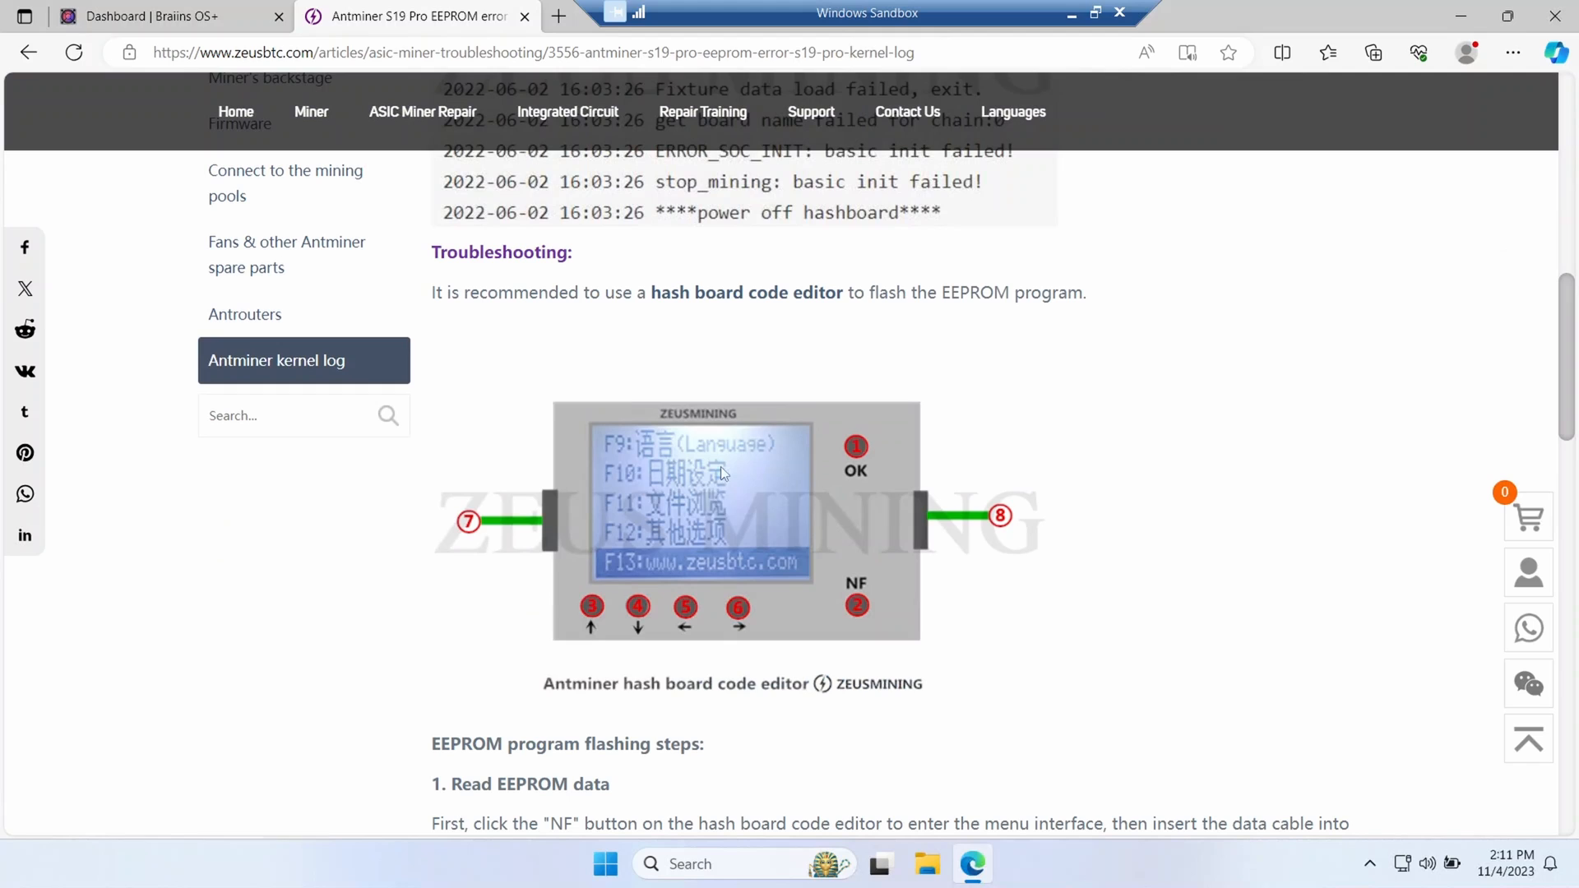
mouse_move(878, 493)
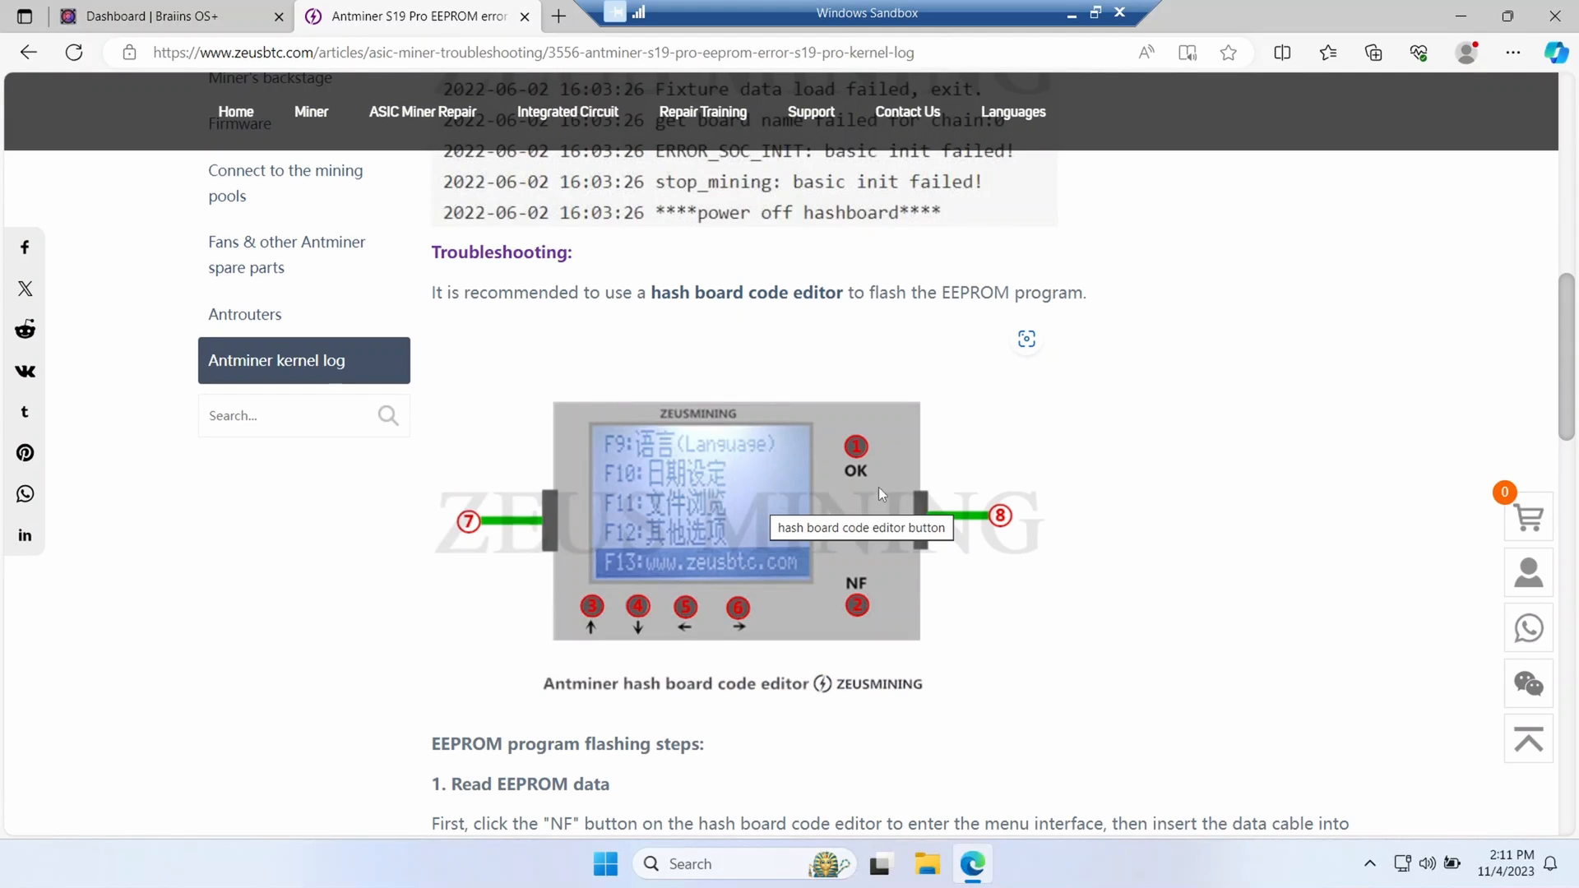
mouse_move(896, 456)
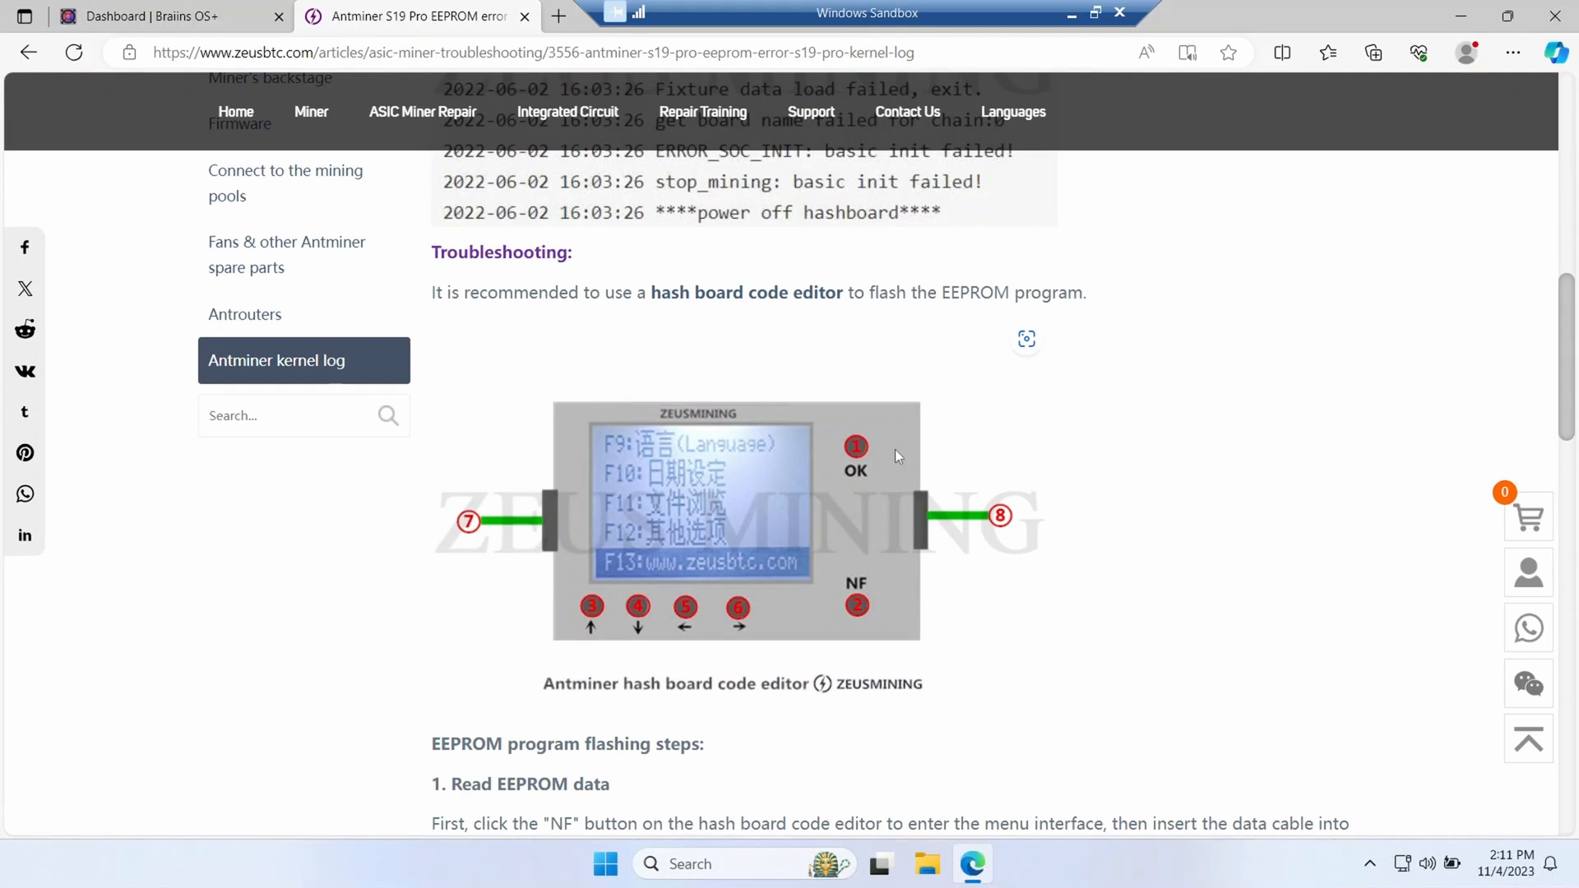
mouse_move(891, 454)
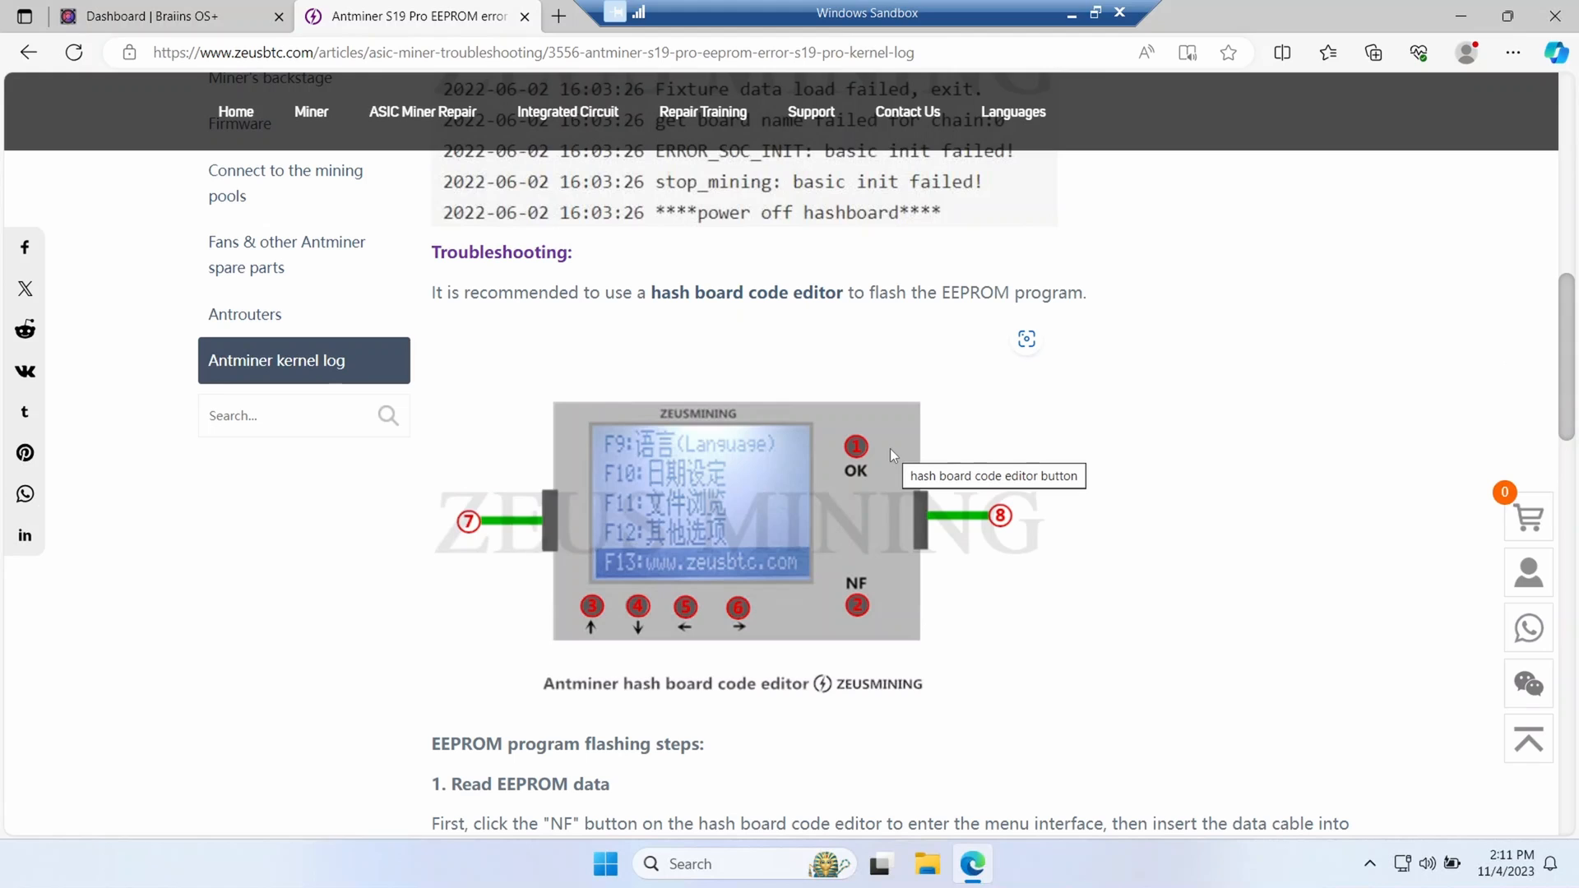
mouse_move(1107, 432)
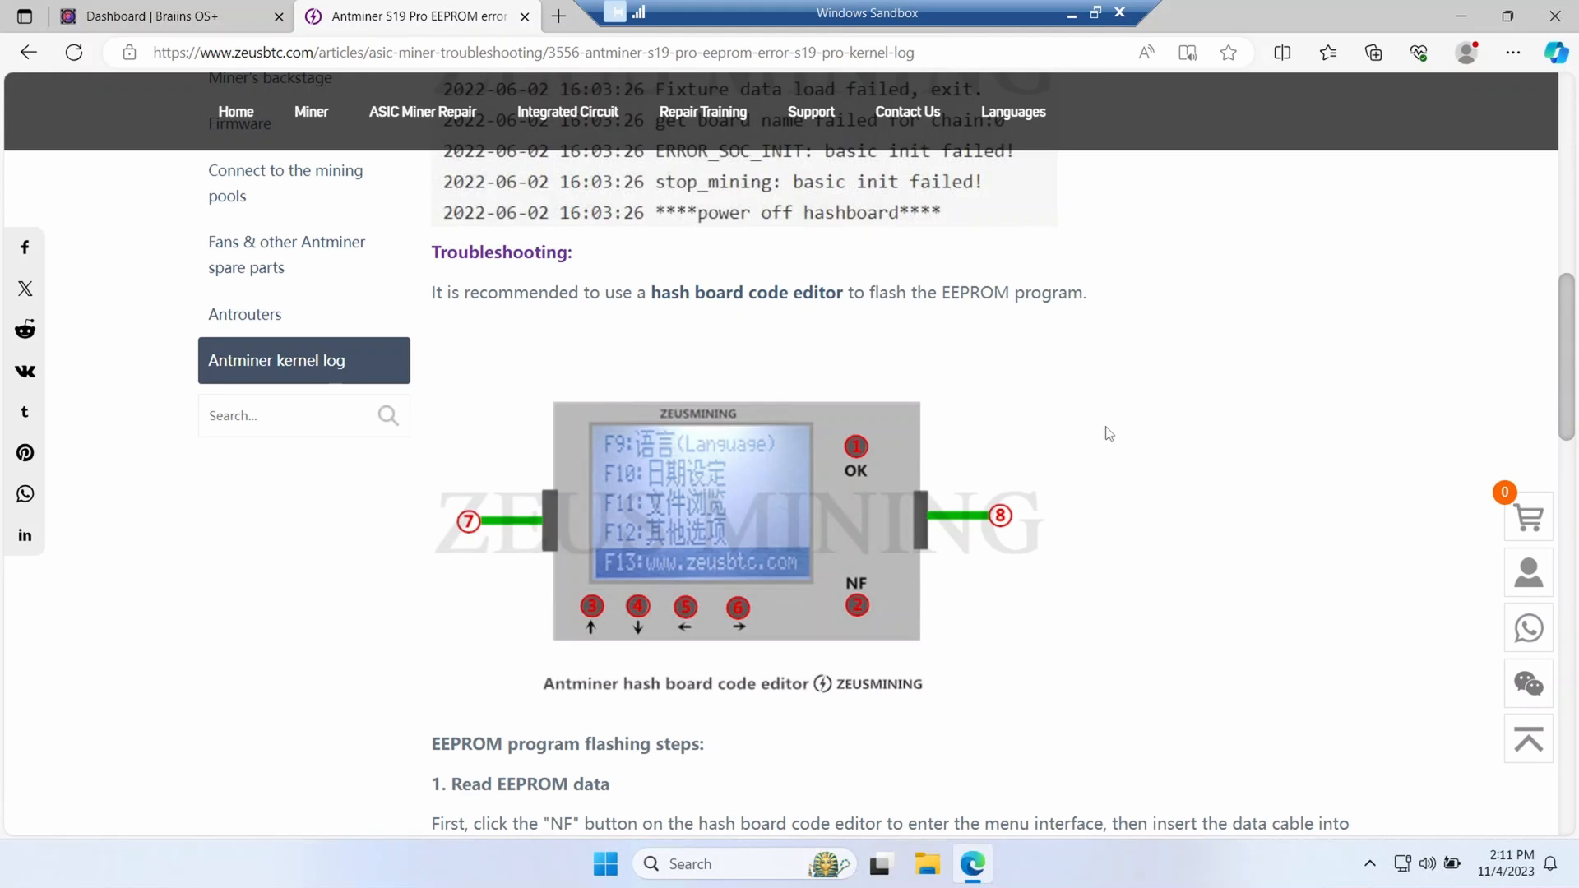
scroll(down, 3)
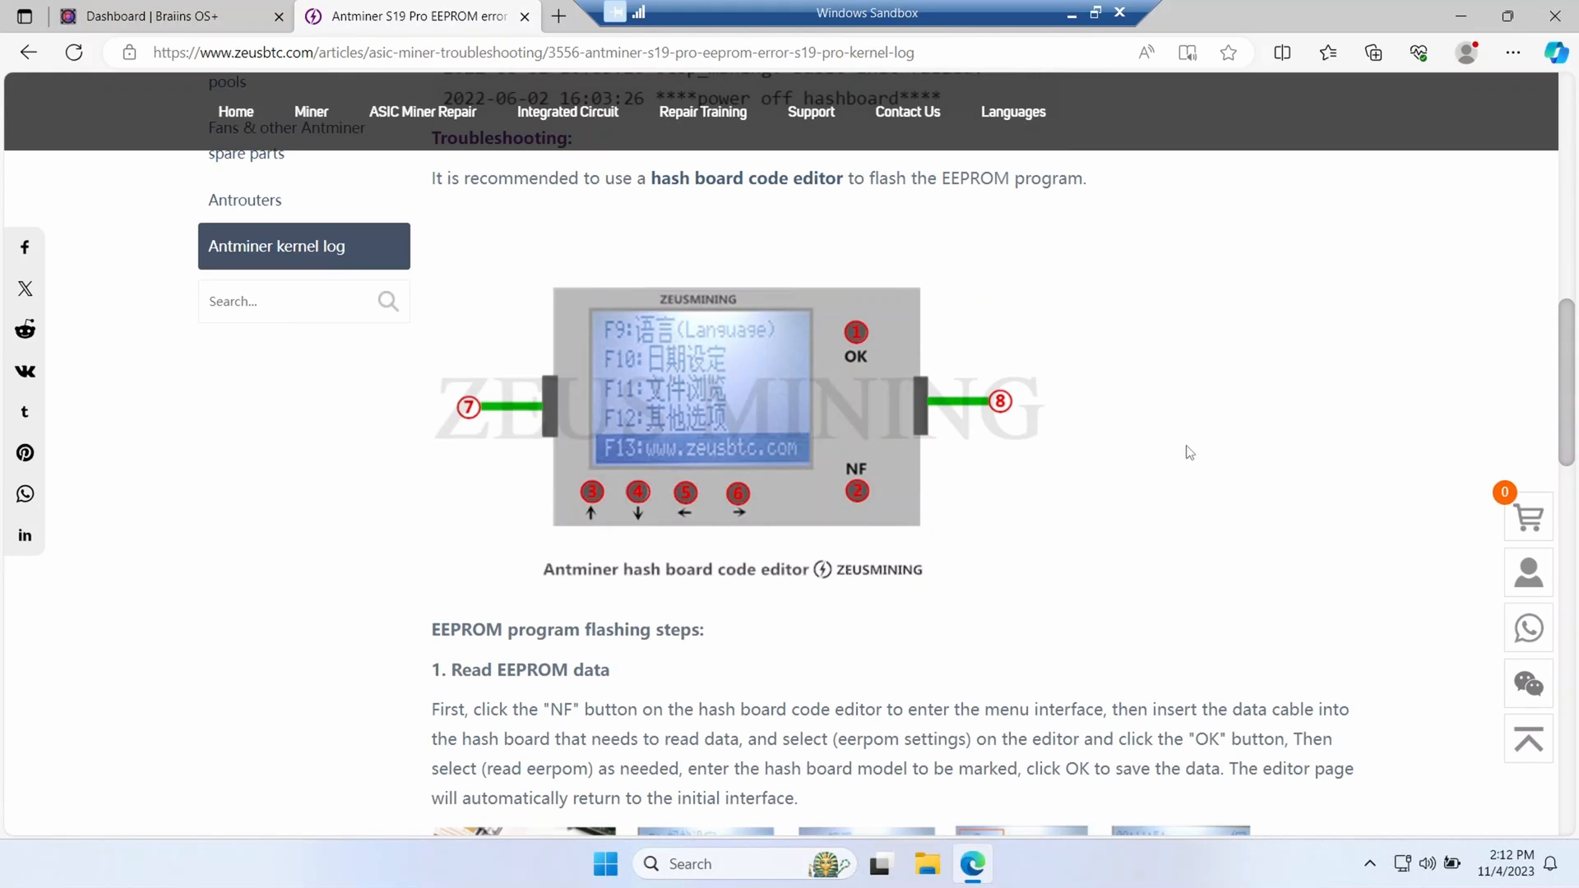